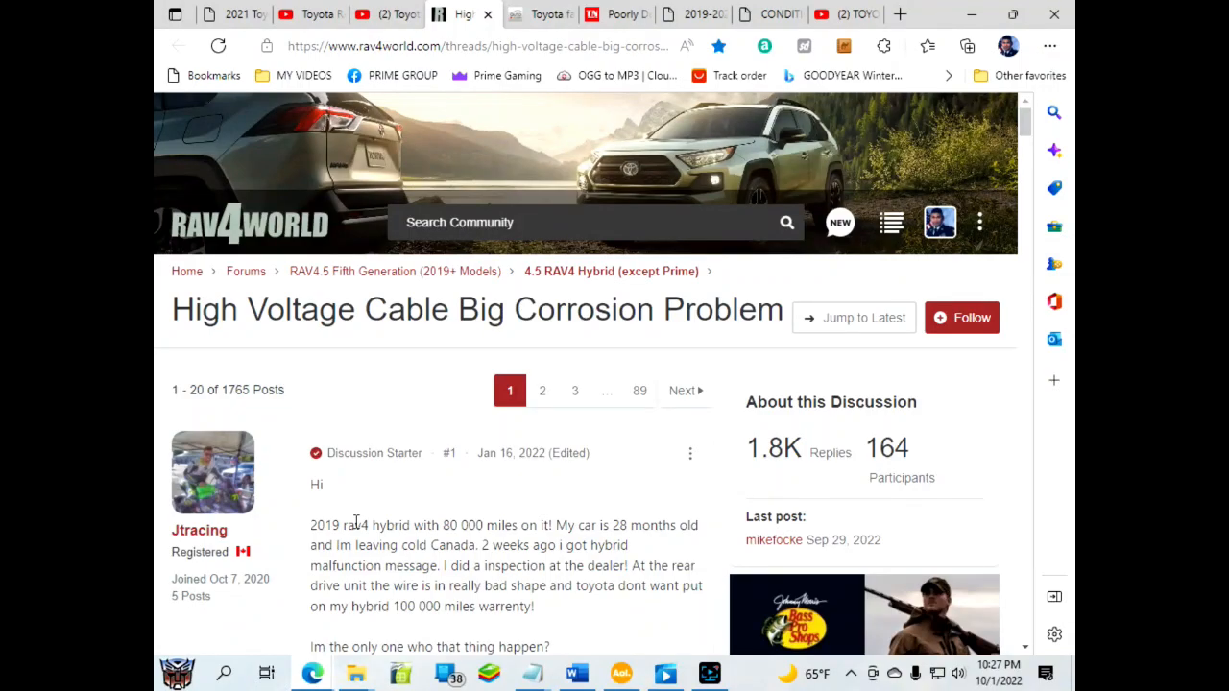
mouse_move(455, 533)
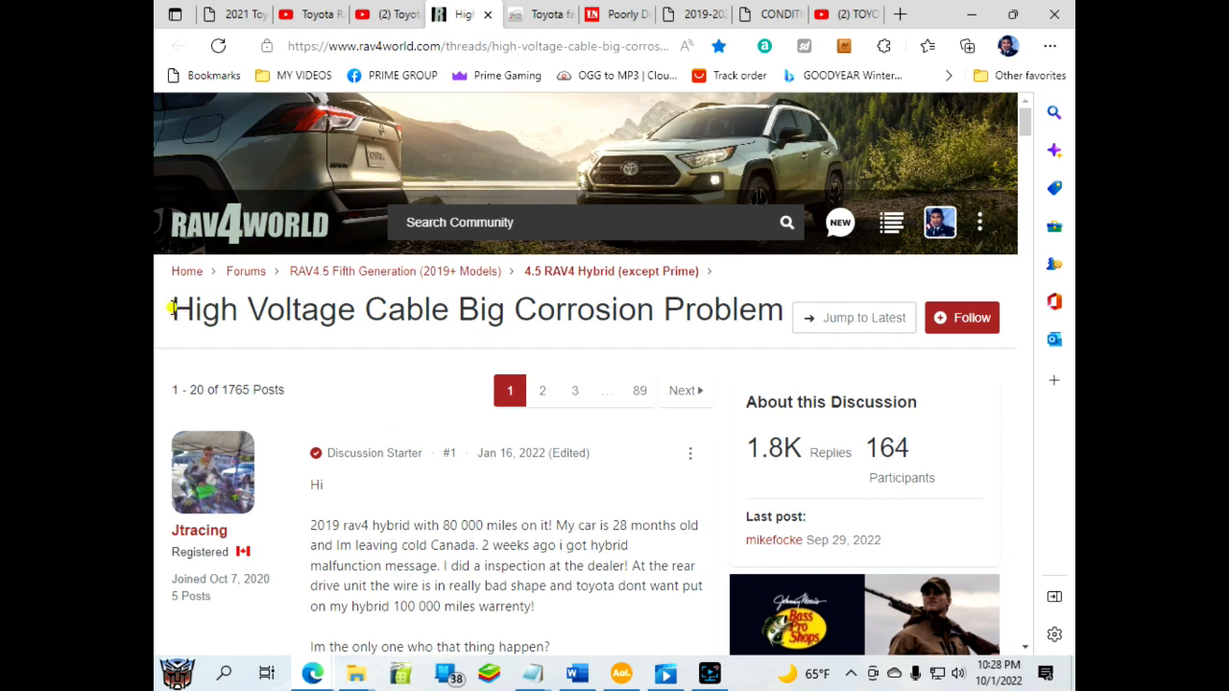
Play the cablegatelook clip in Photos, pause it on the gloved finger pointing at the orange cable, and return to the forum thread.
drag(171, 310, 768, 309)
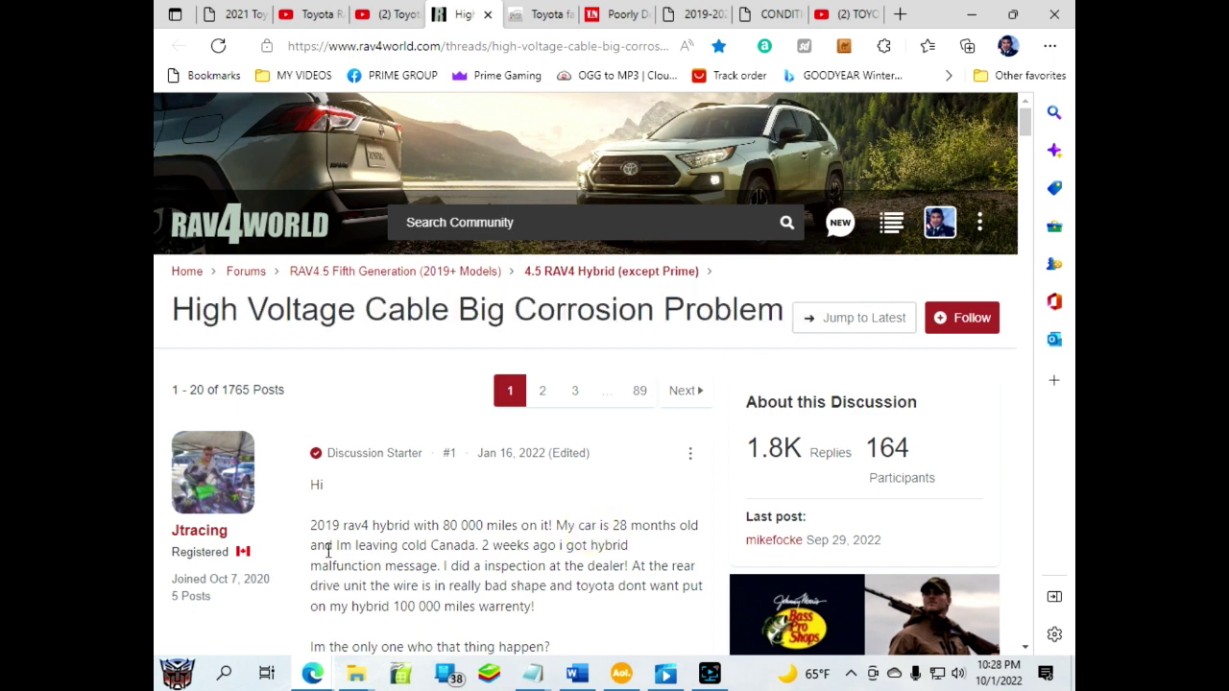
drag(311, 526, 396, 526)
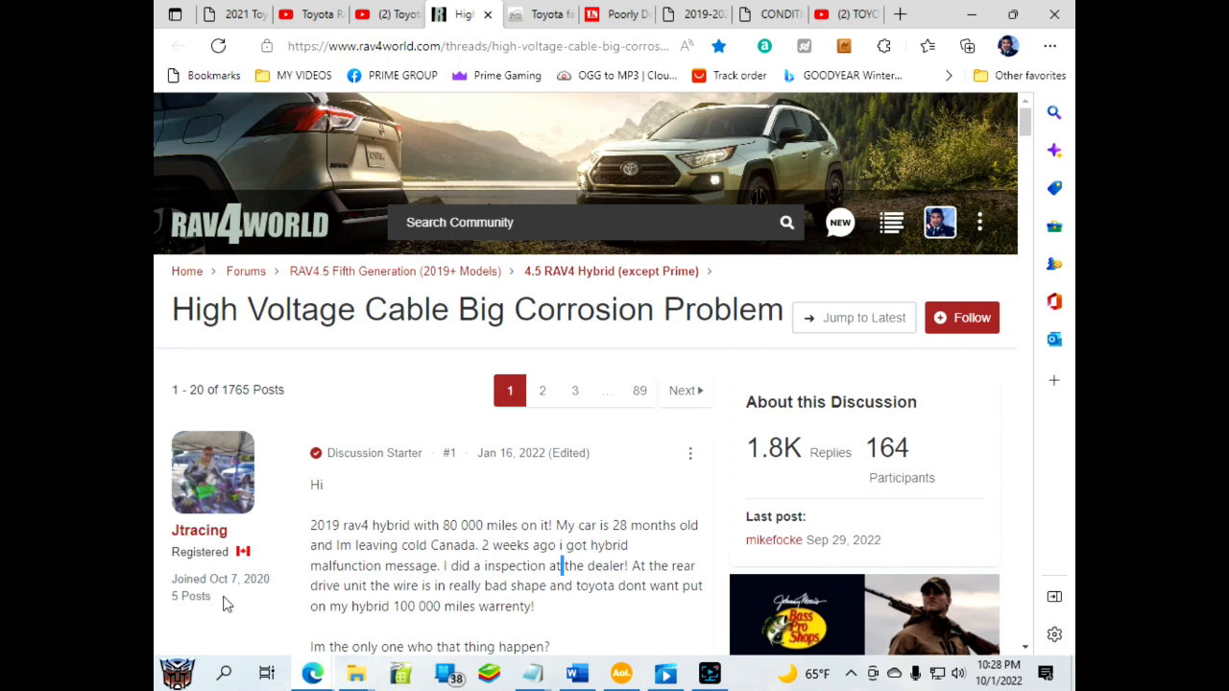
mouse_move(468, 580)
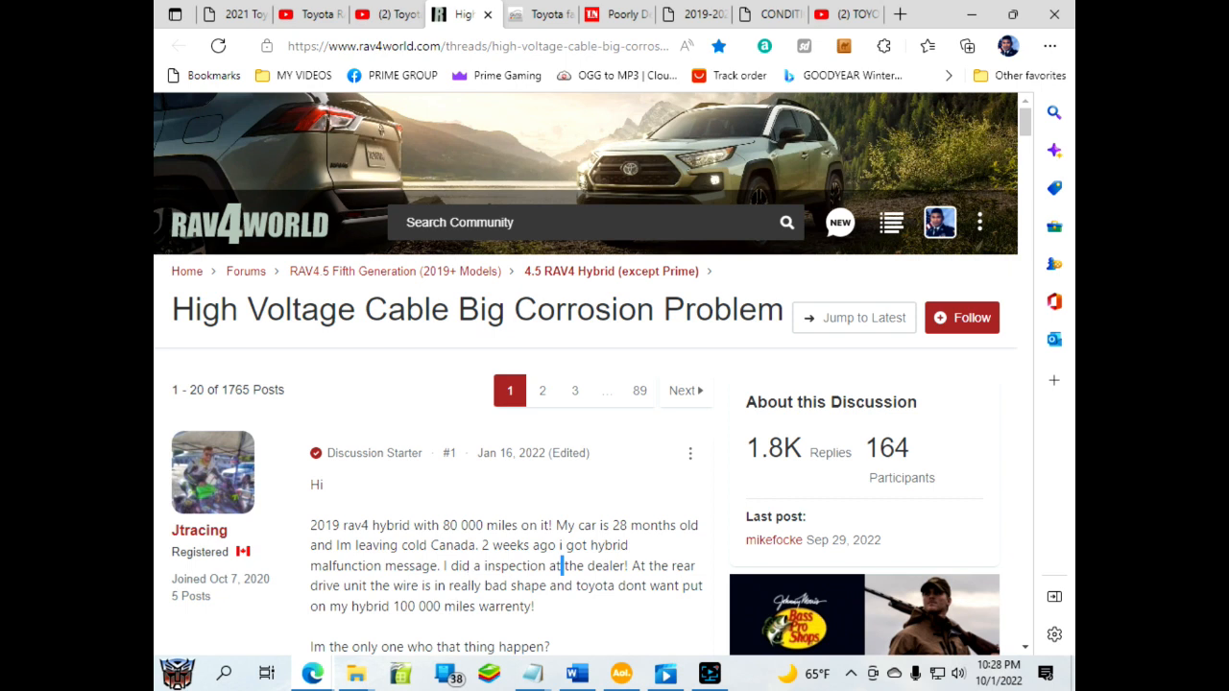
mouse_move(537, 538)
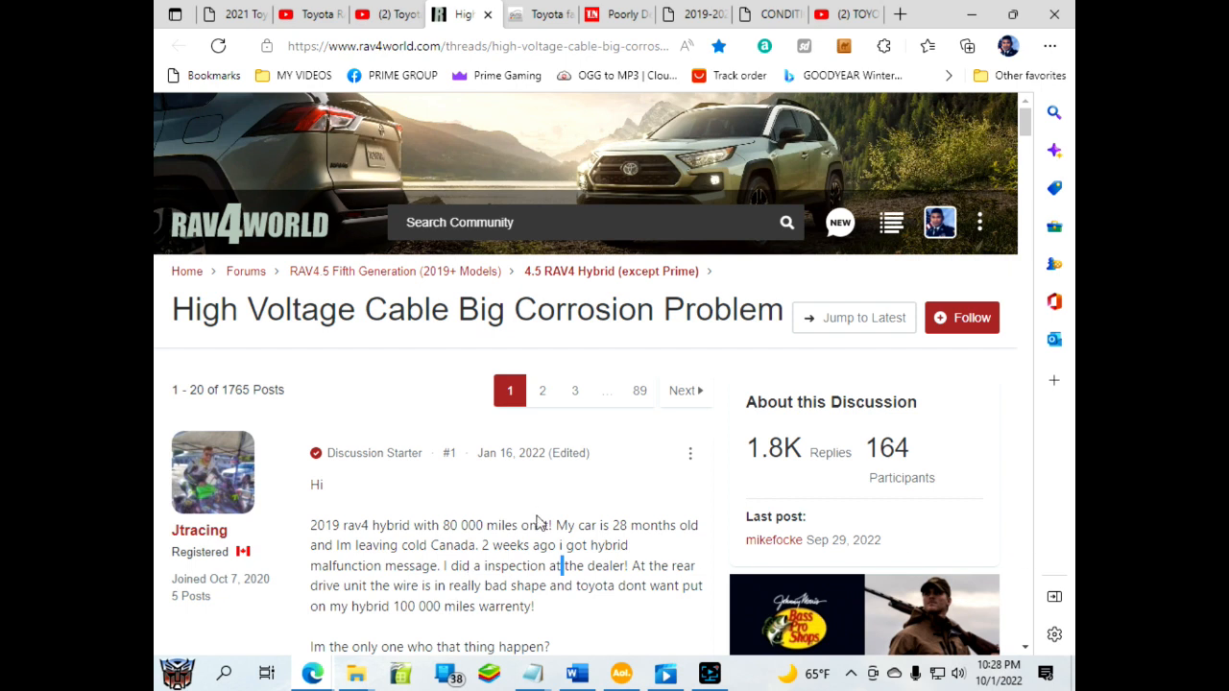
mouse_move(537, 526)
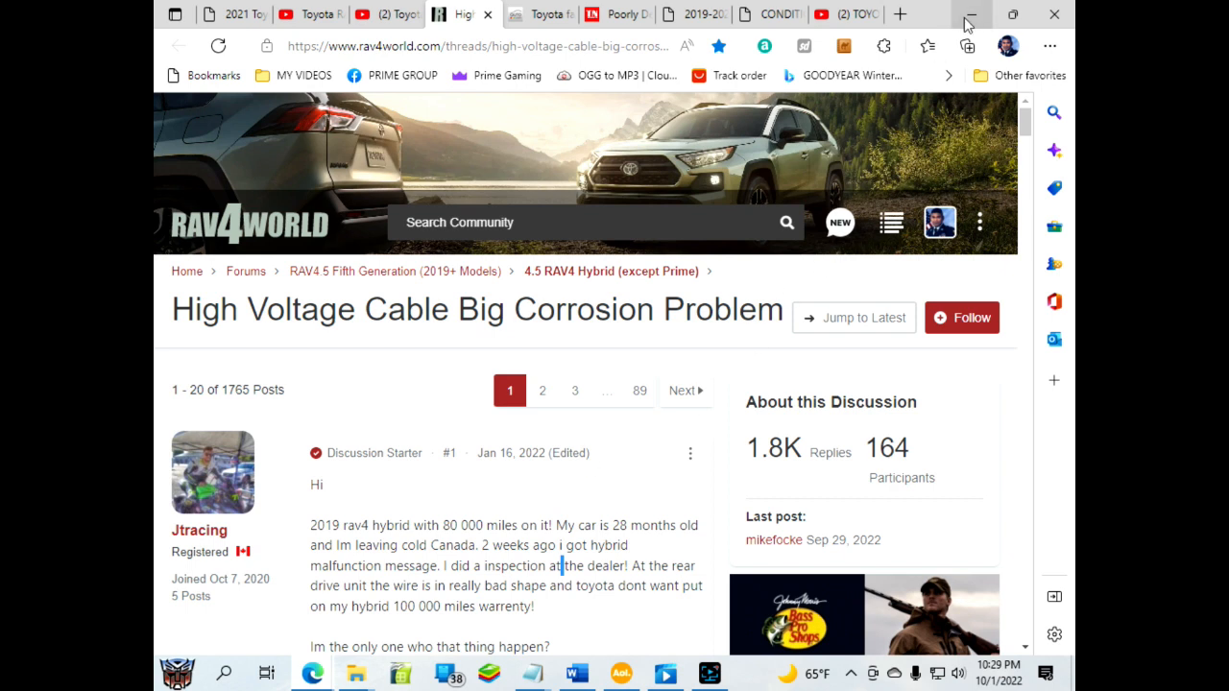
click(973, 11)
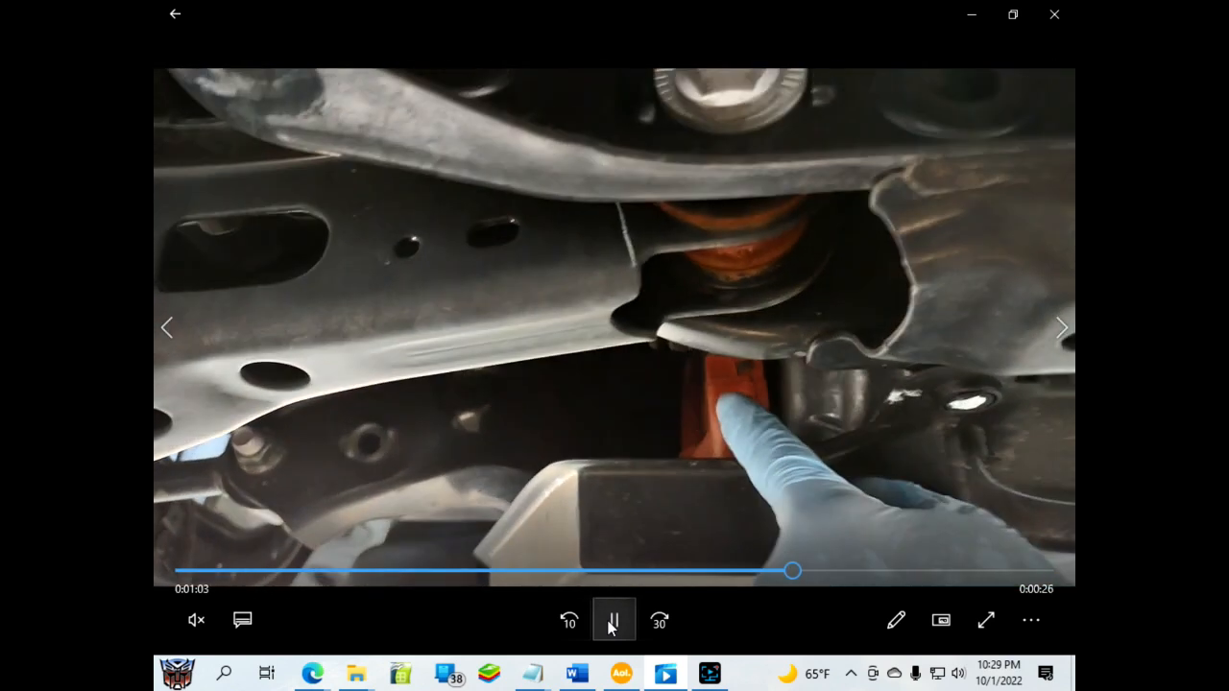
click(614, 620)
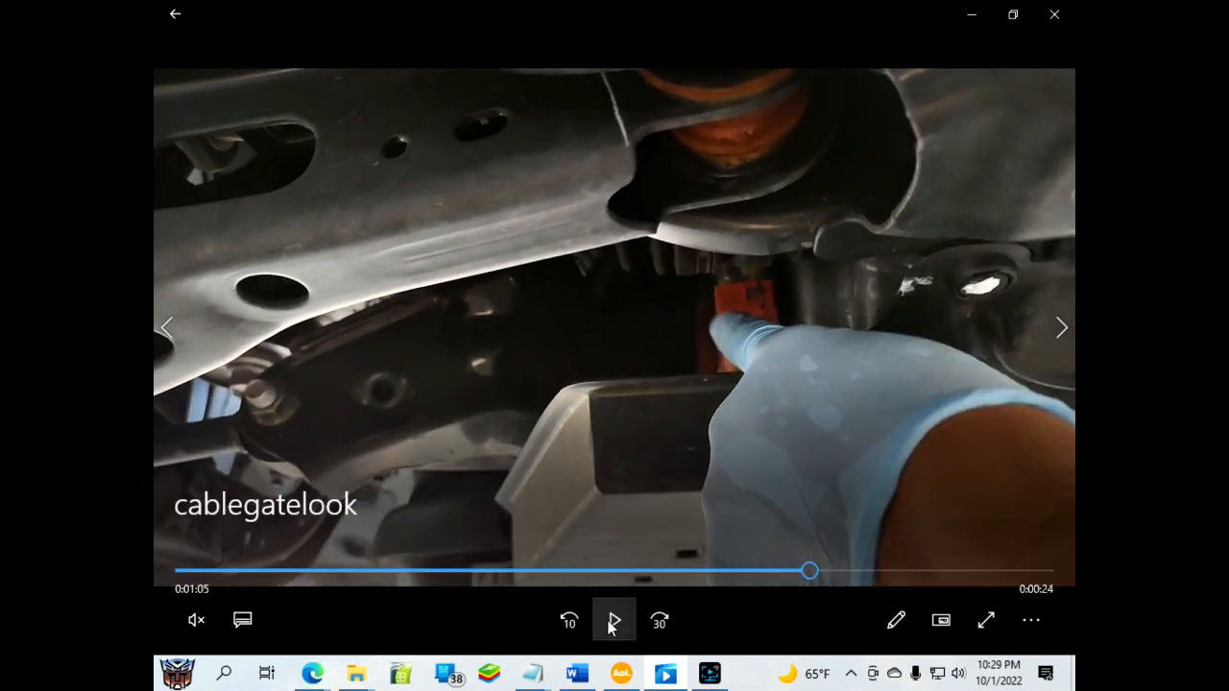
click(615, 620)
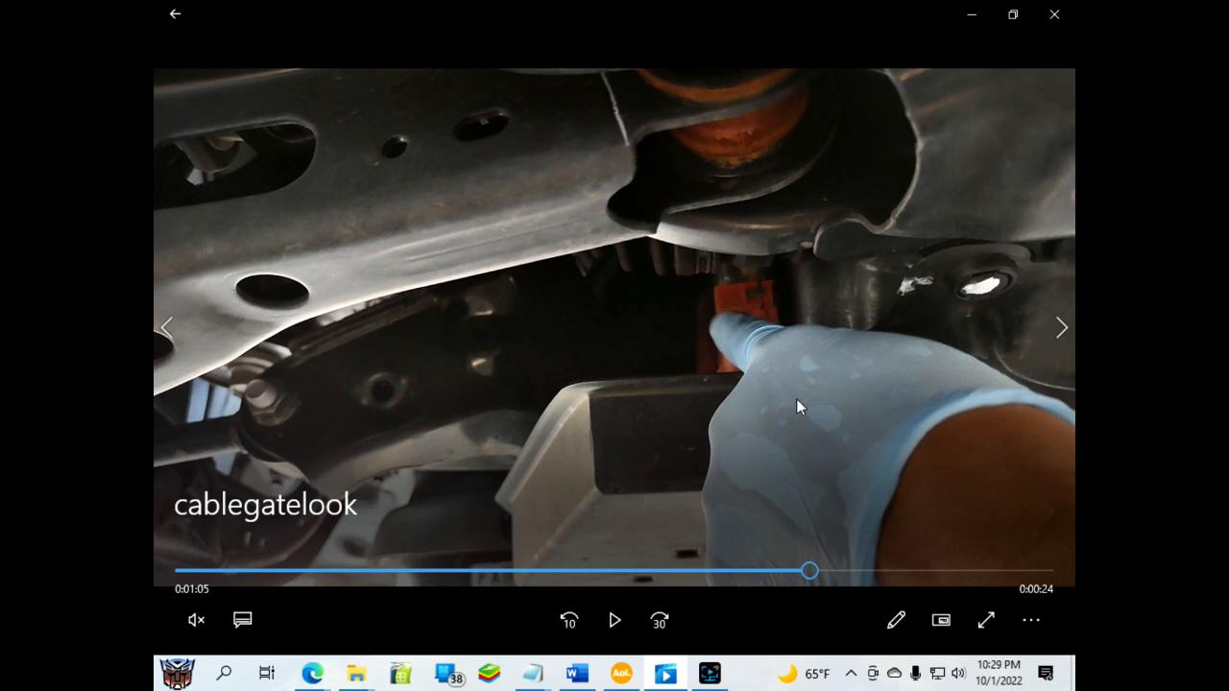
mouse_move(770, 338)
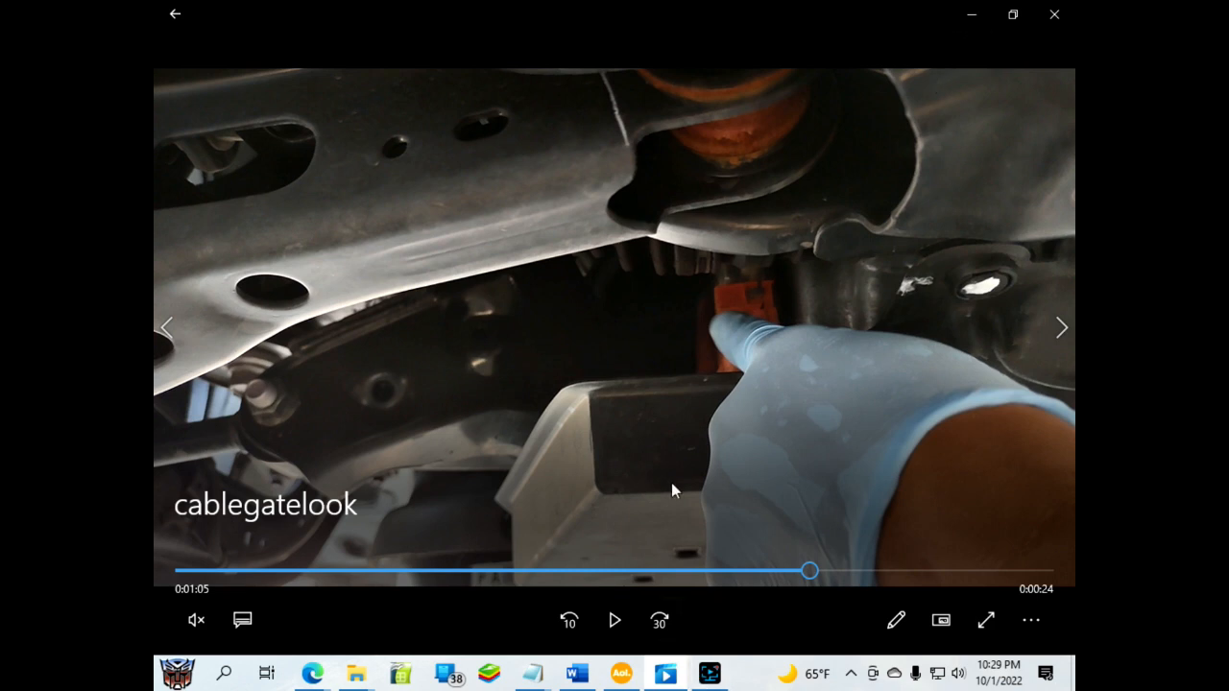
mouse_move(605, 469)
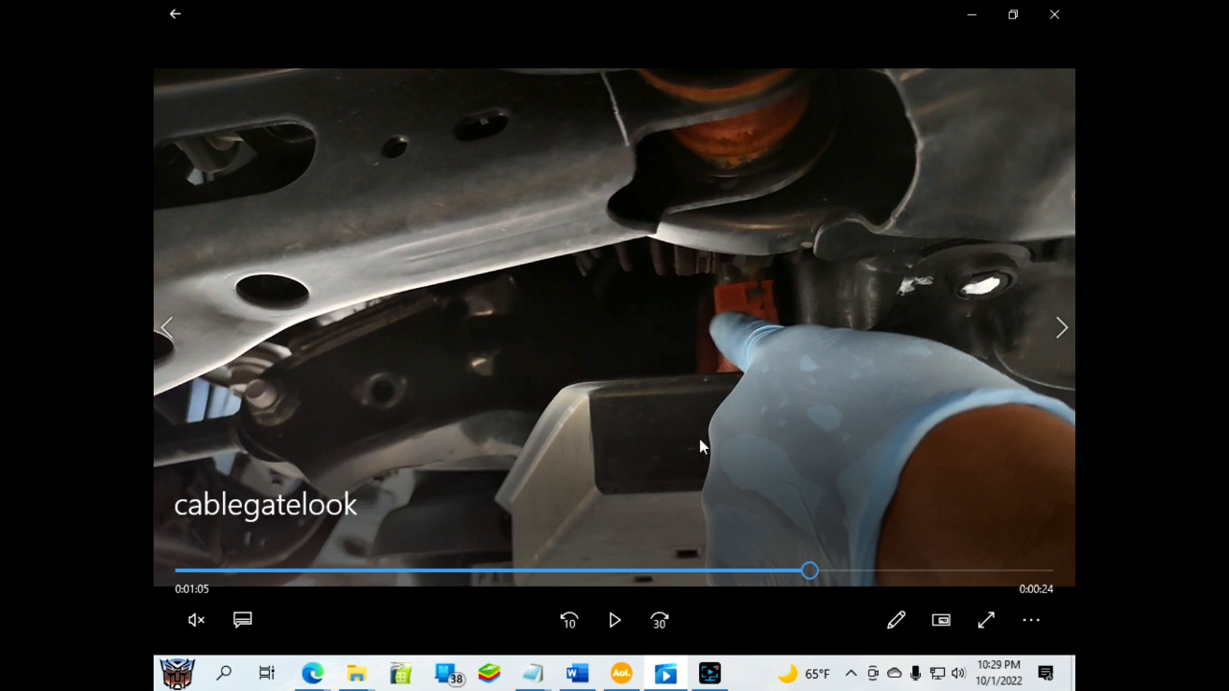
click(1052, 14)
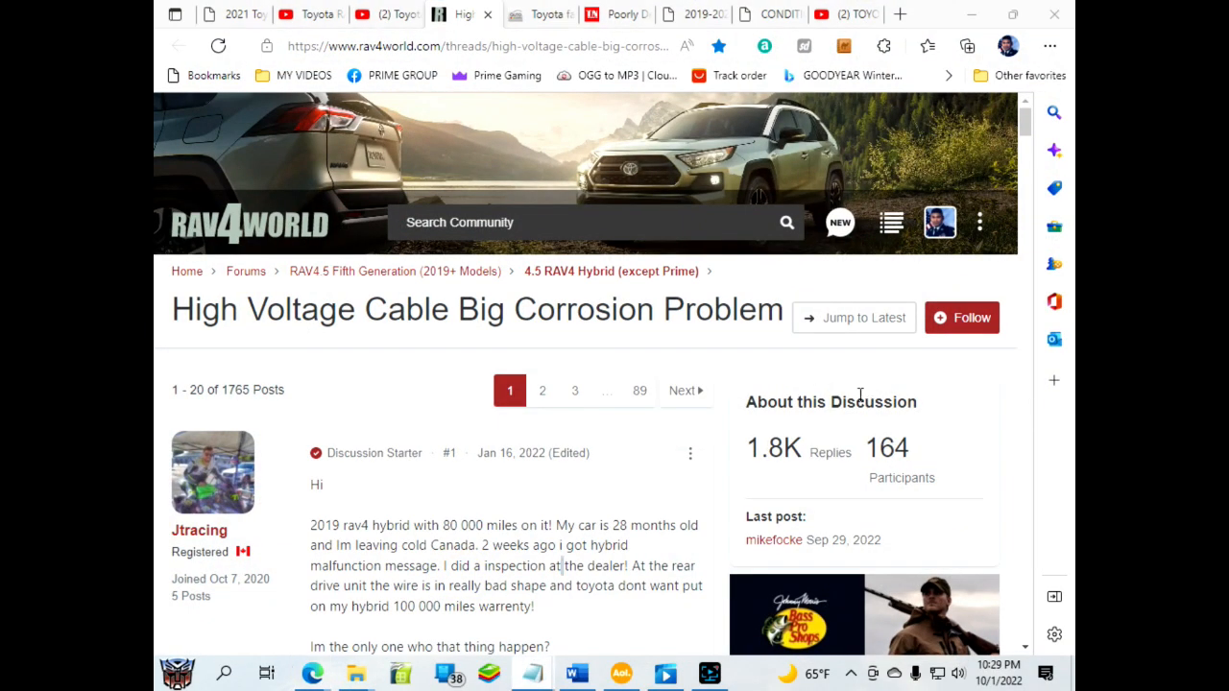
Scroll the RAV4World opening post down to its wire part number and the badly corroded connector photo.
scroll(down, 3)
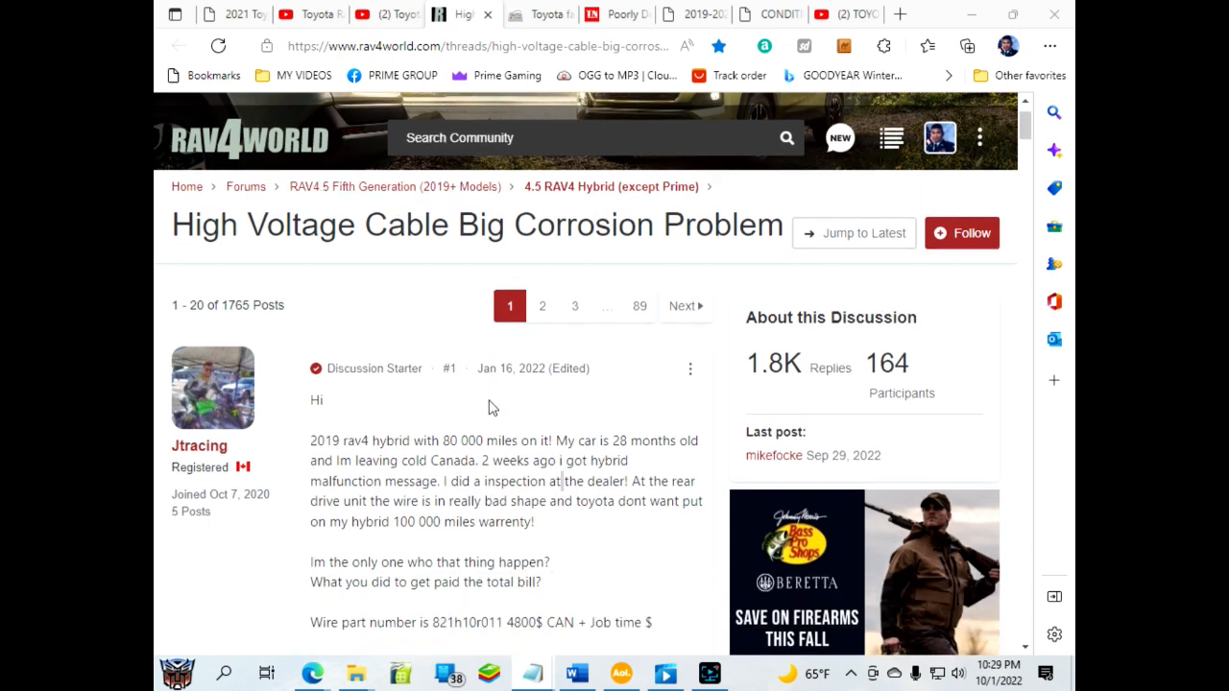
scroll(down, 3)
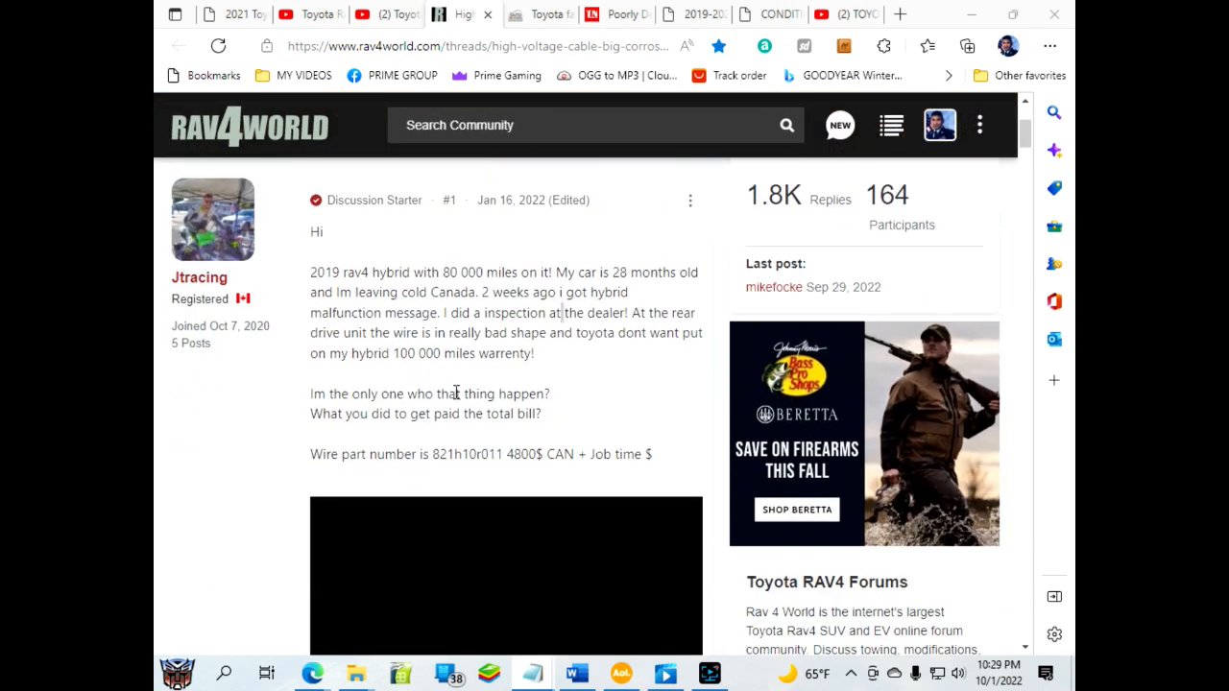
scroll(down, 3)
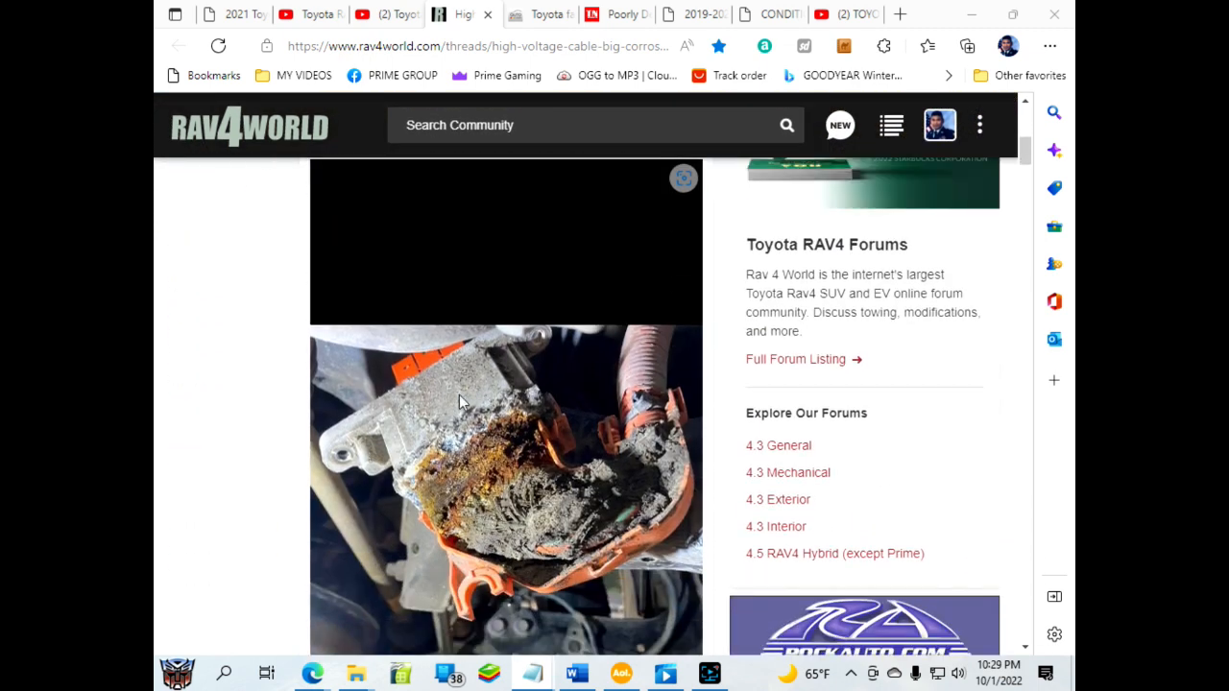
mouse_move(566, 546)
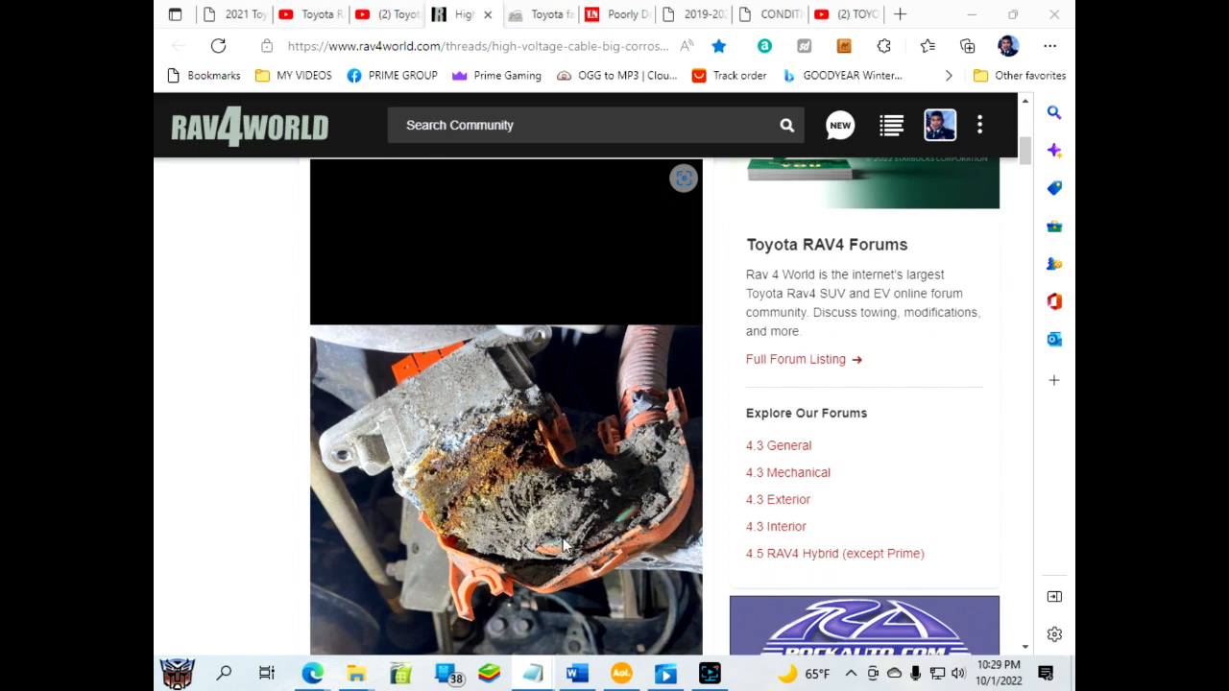
scroll(down, 3)
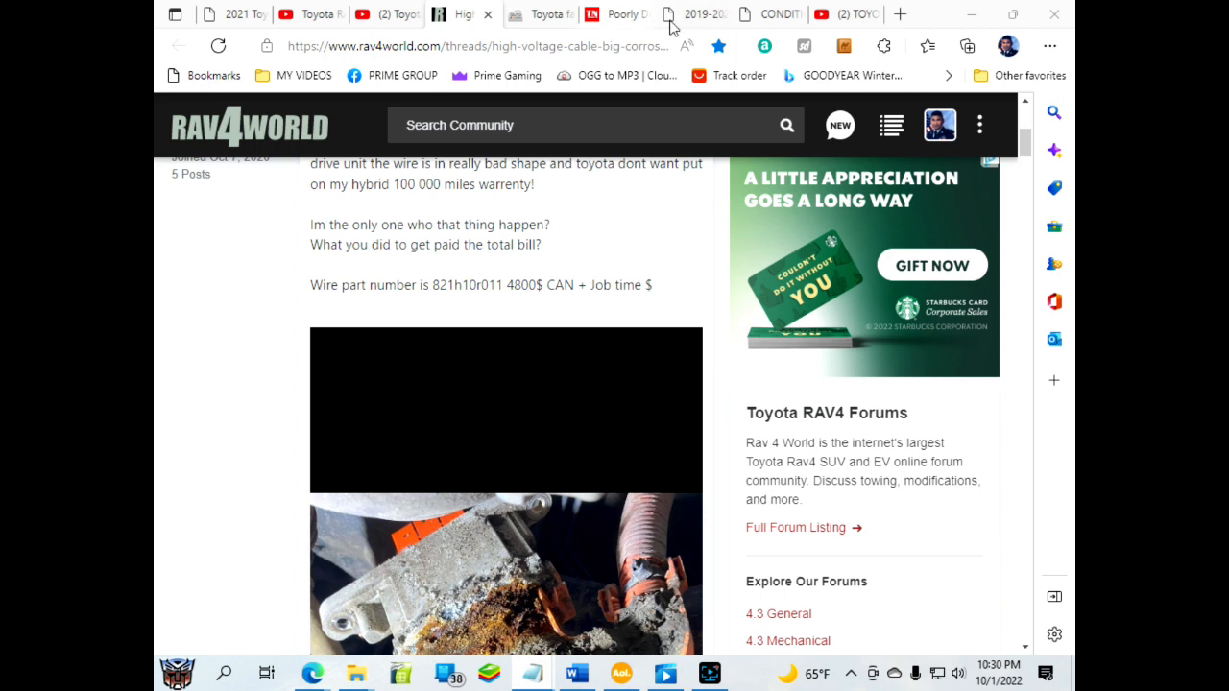
click(691, 14)
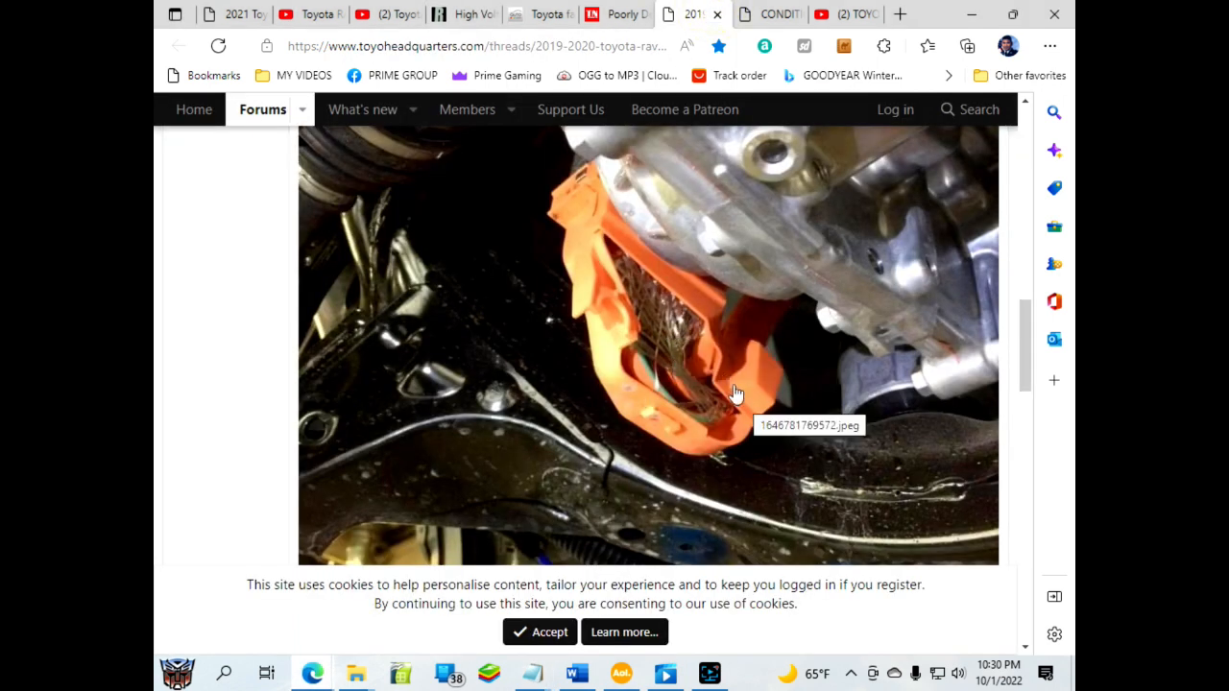
mouse_move(738, 391)
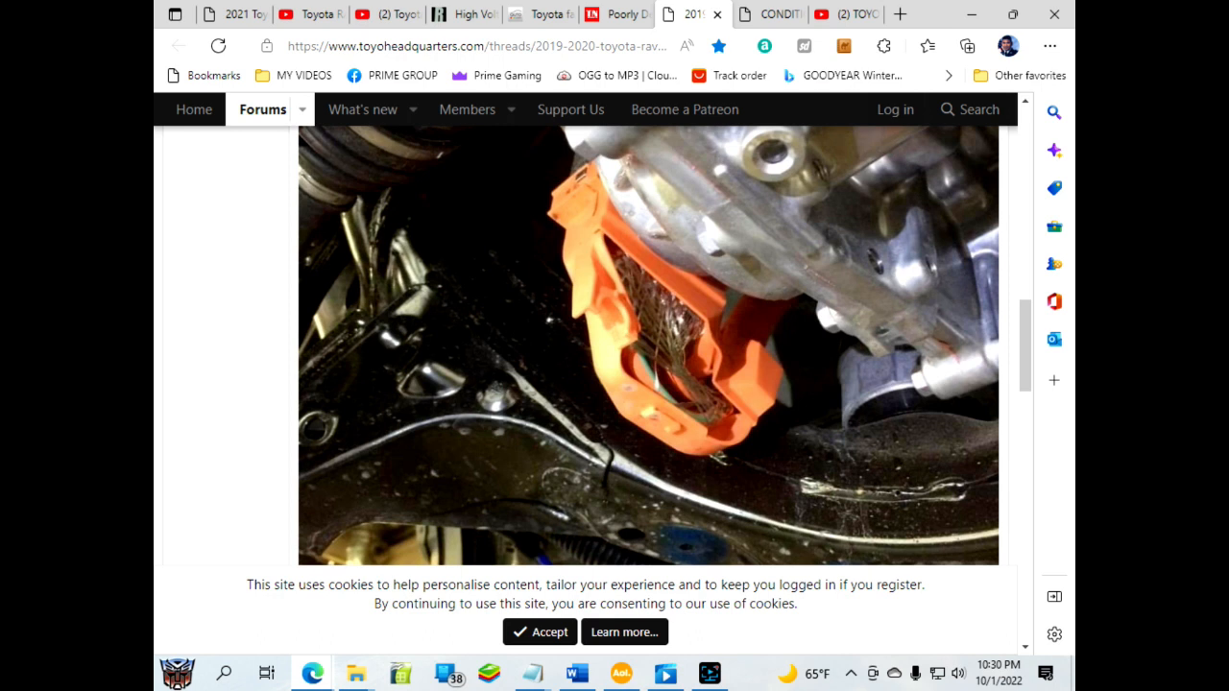
mouse_move(638, 599)
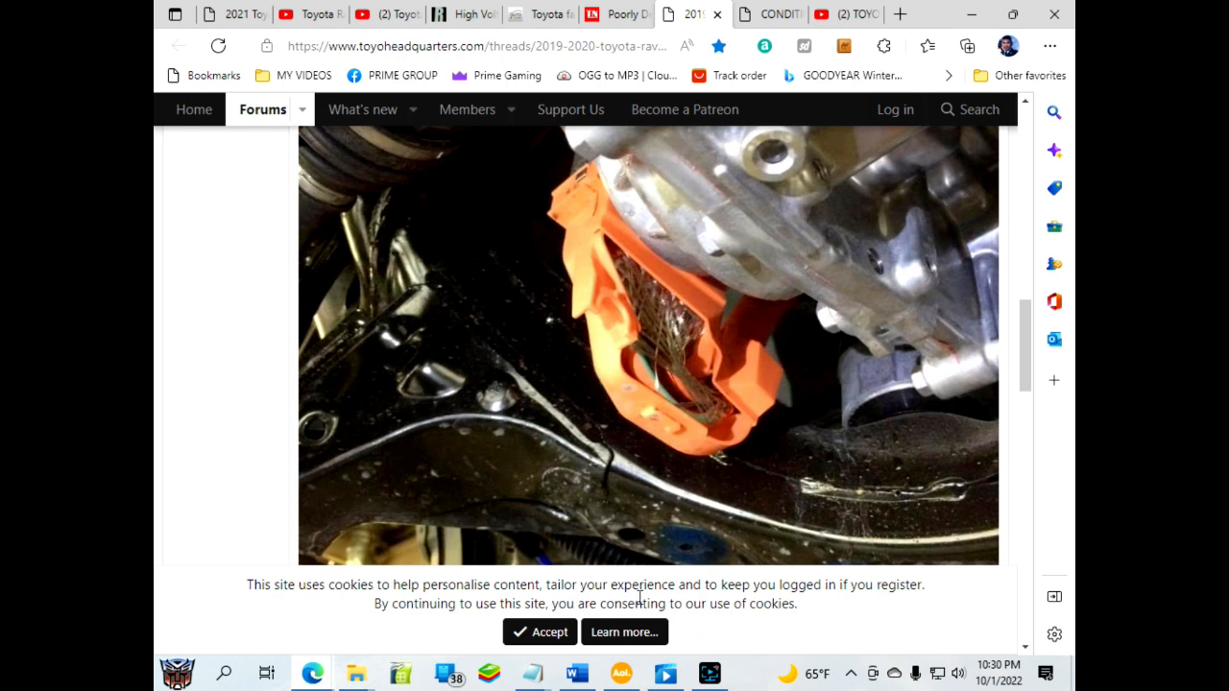
mouse_move(953, 656)
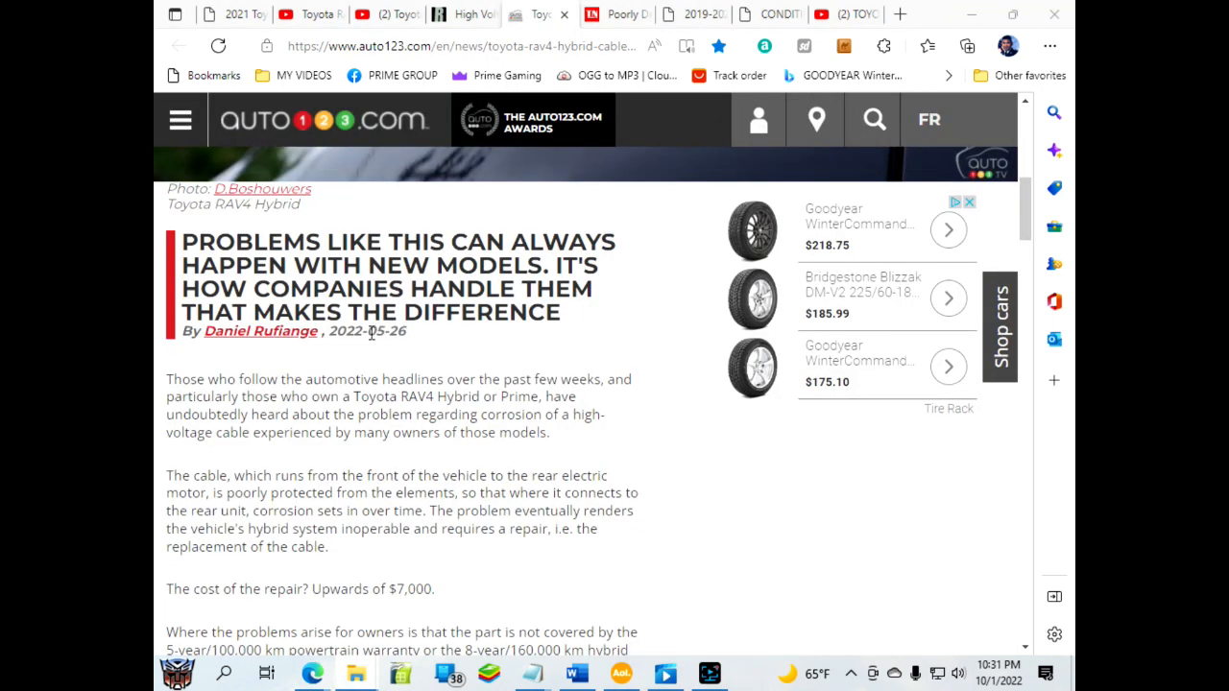
mouse_move(491, 414)
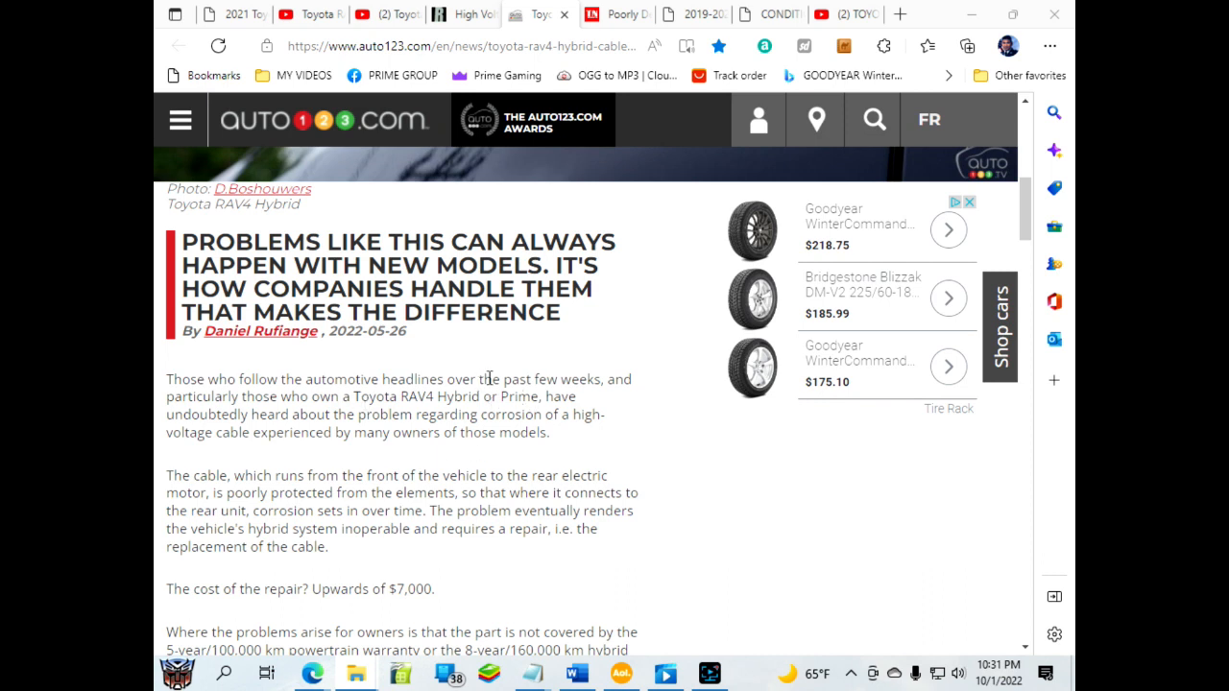
mouse_move(396, 469)
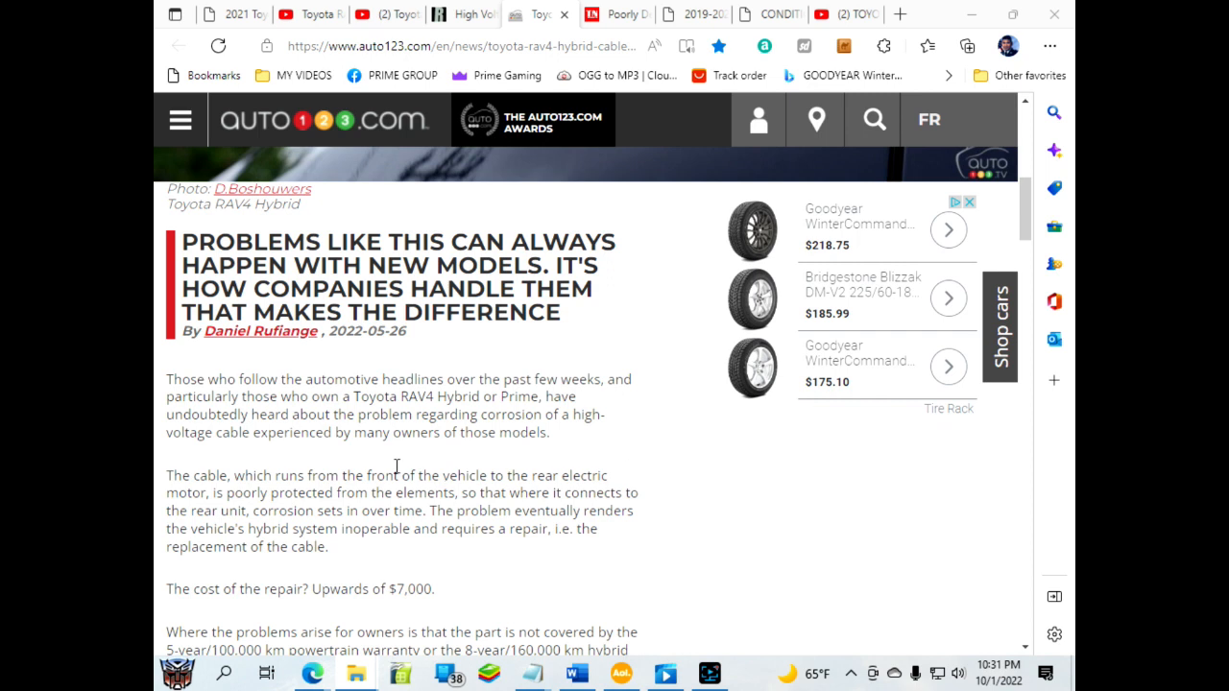
mouse_move(453, 480)
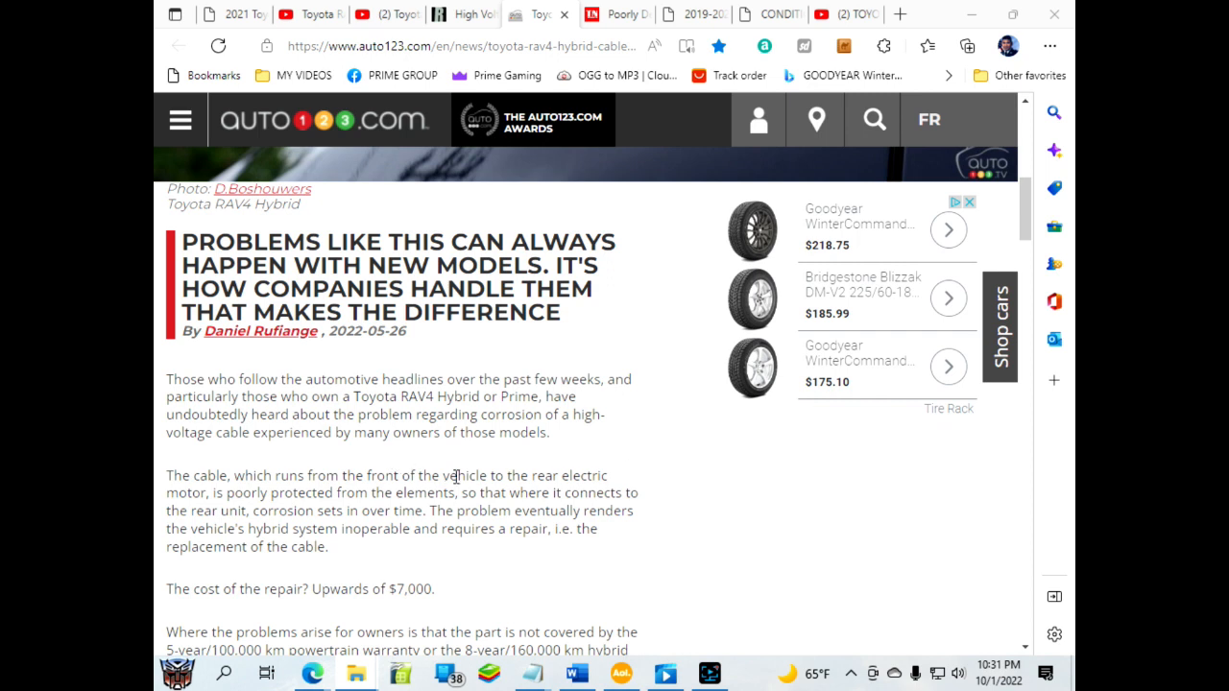
scroll(down, 3)
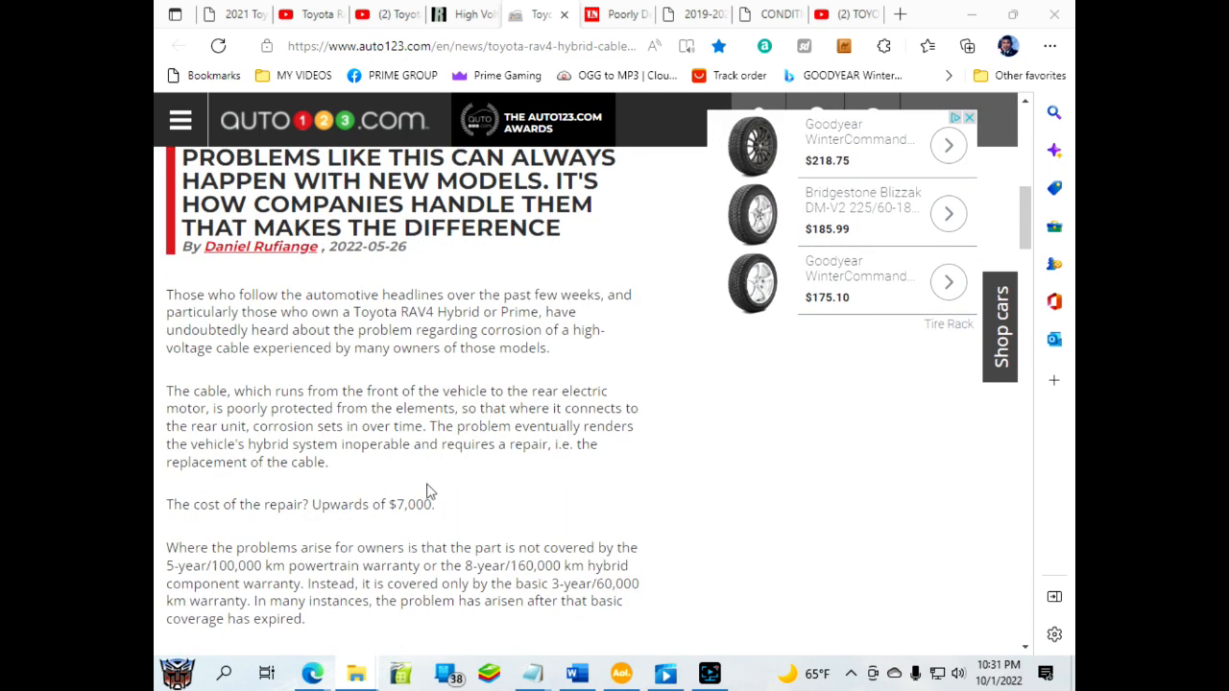
mouse_move(438, 484)
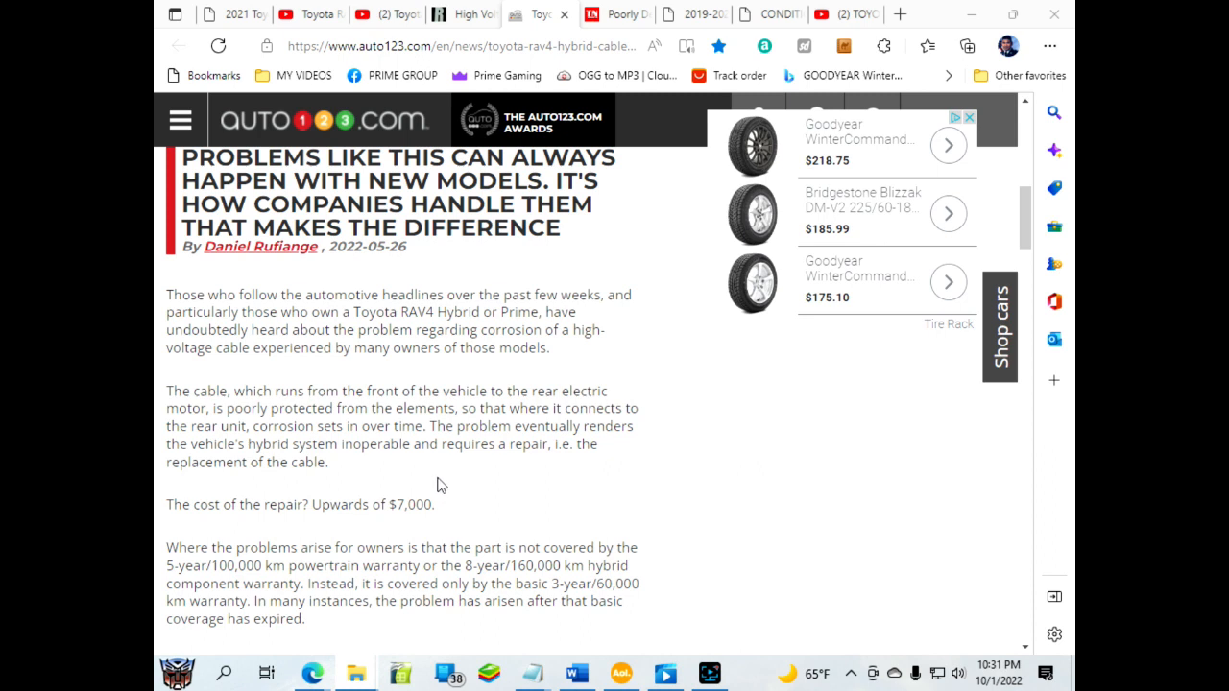
mouse_move(442, 467)
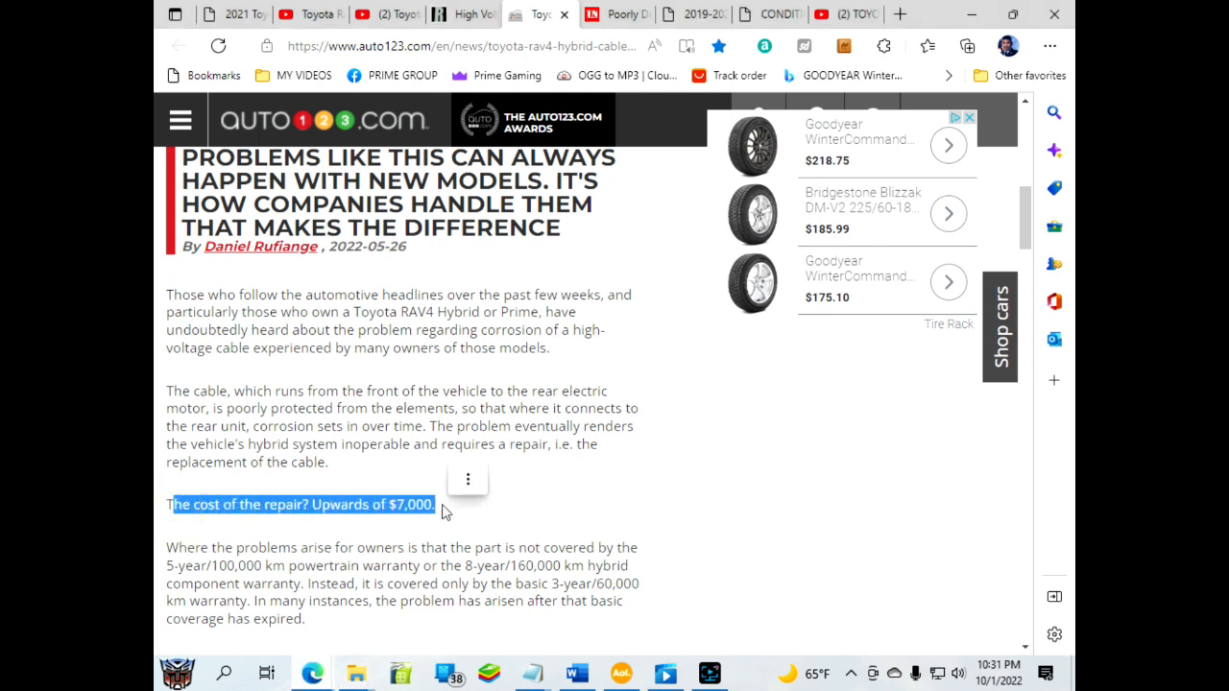
scroll(down, 3)
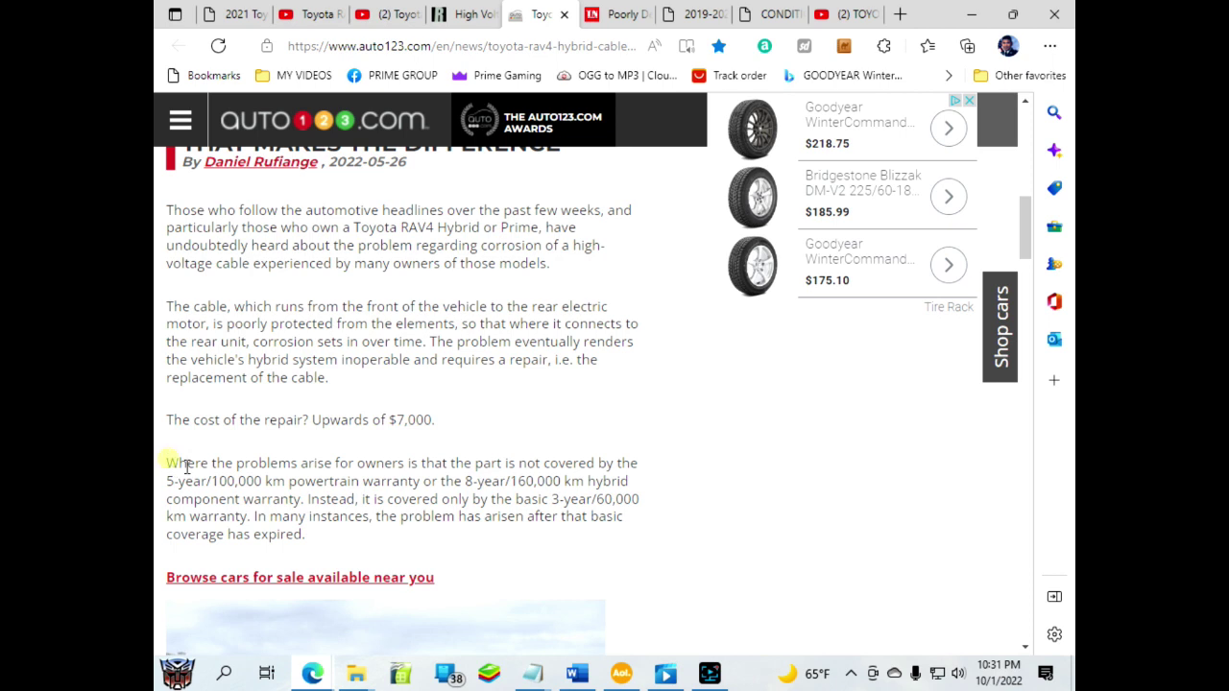
drag(167, 463, 307, 534)
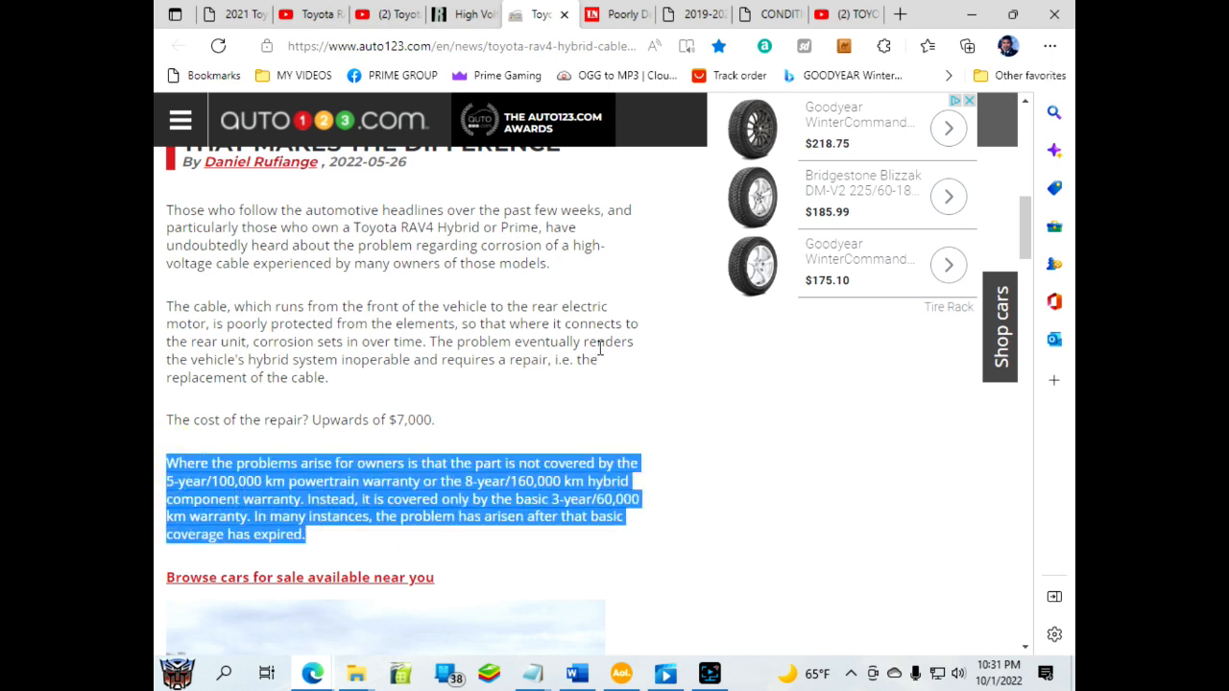
click(580, 480)
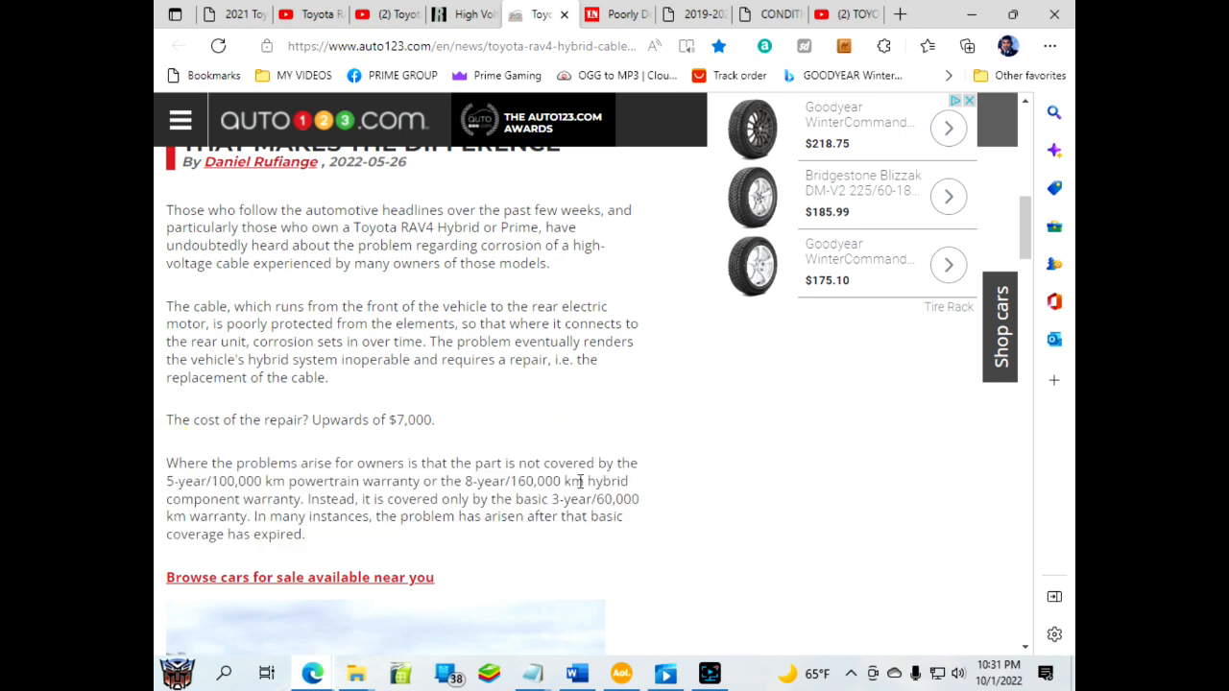
mouse_move(558, 461)
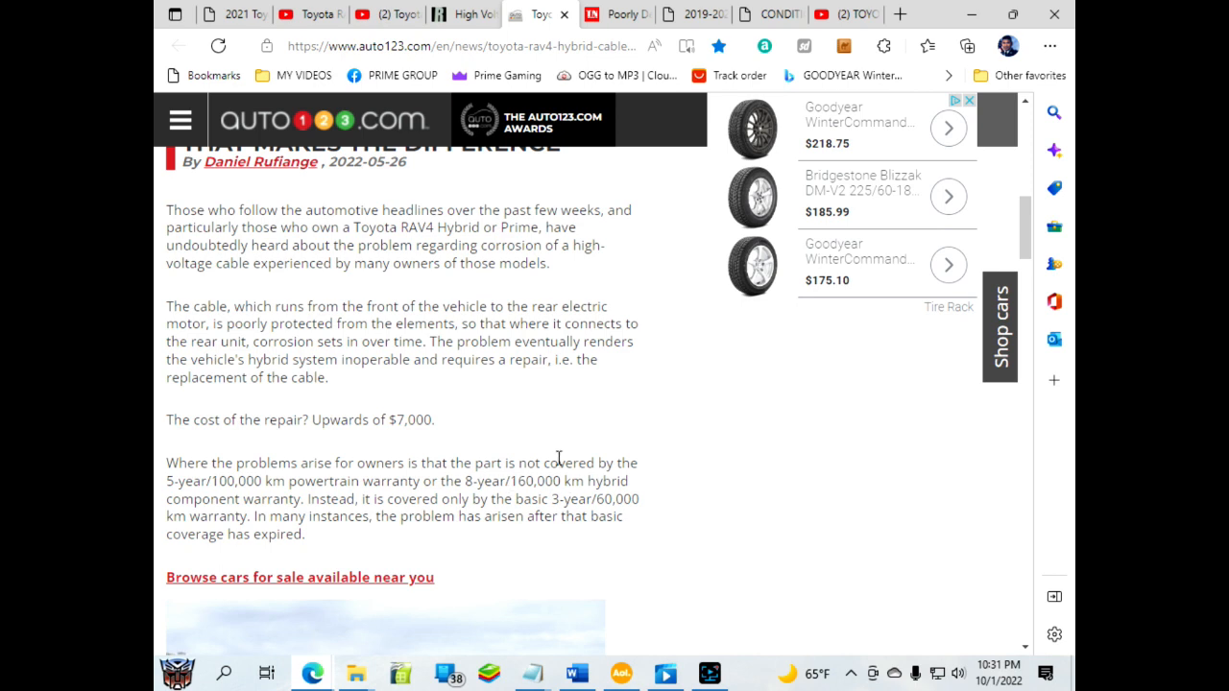
scroll(down, 3)
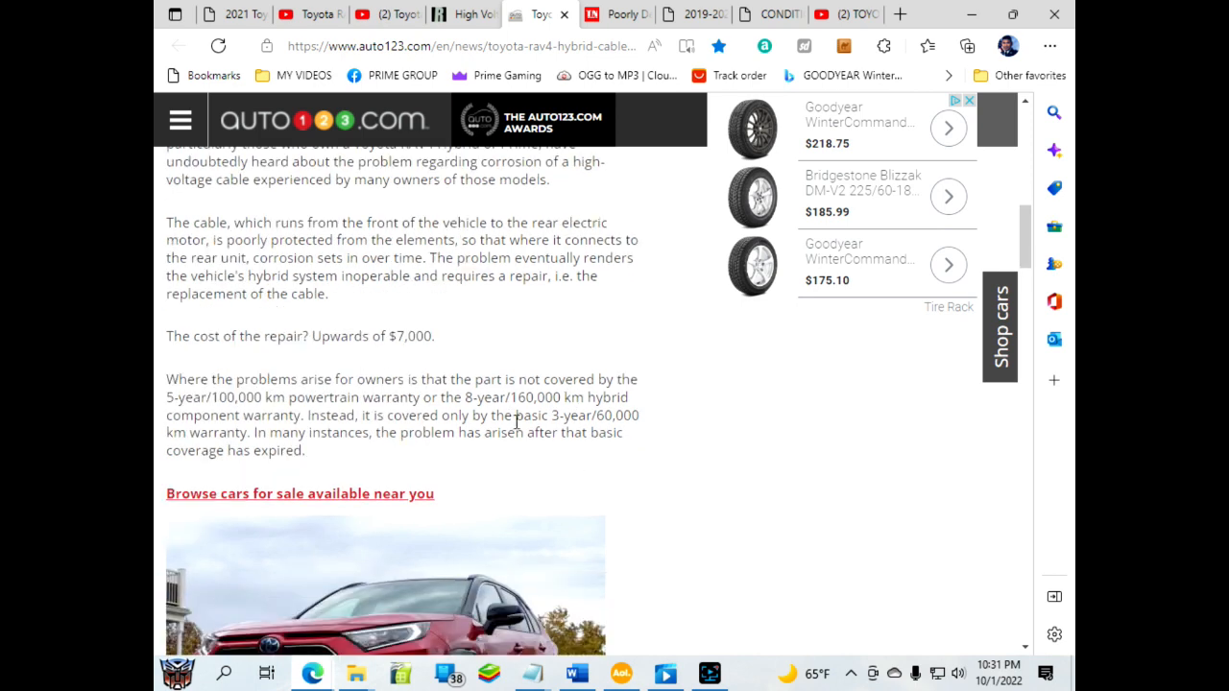
scroll(down, 3)
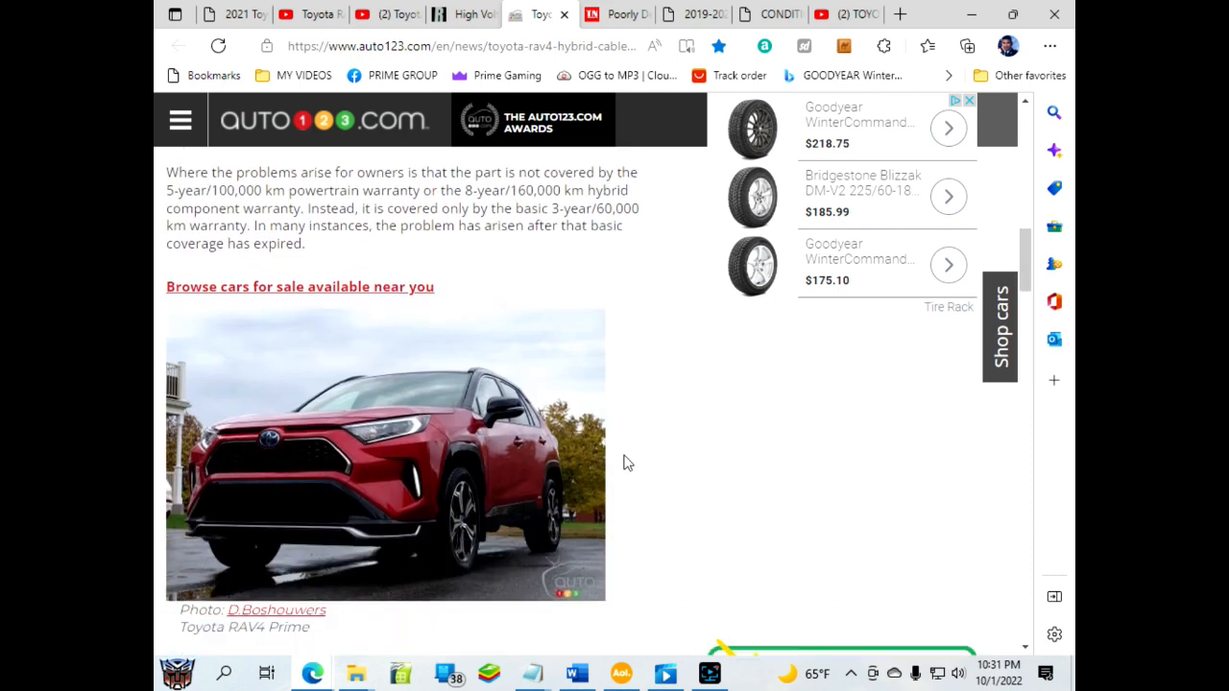
scroll(down, 3)
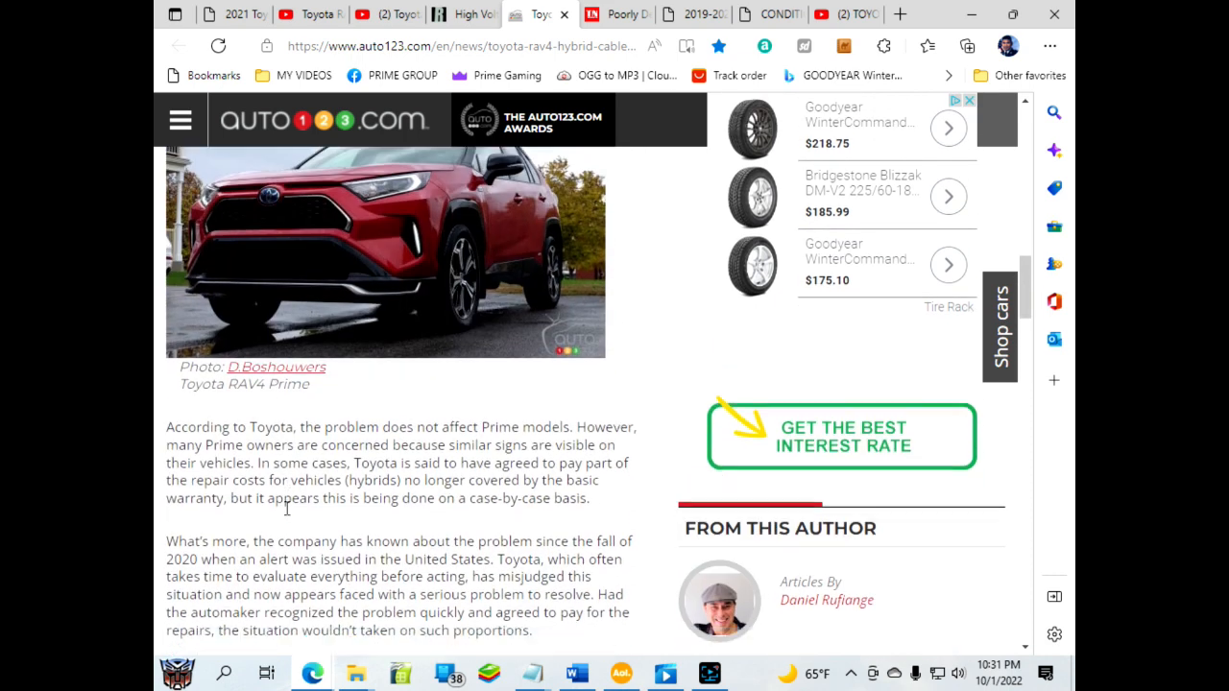
scroll(down, 3)
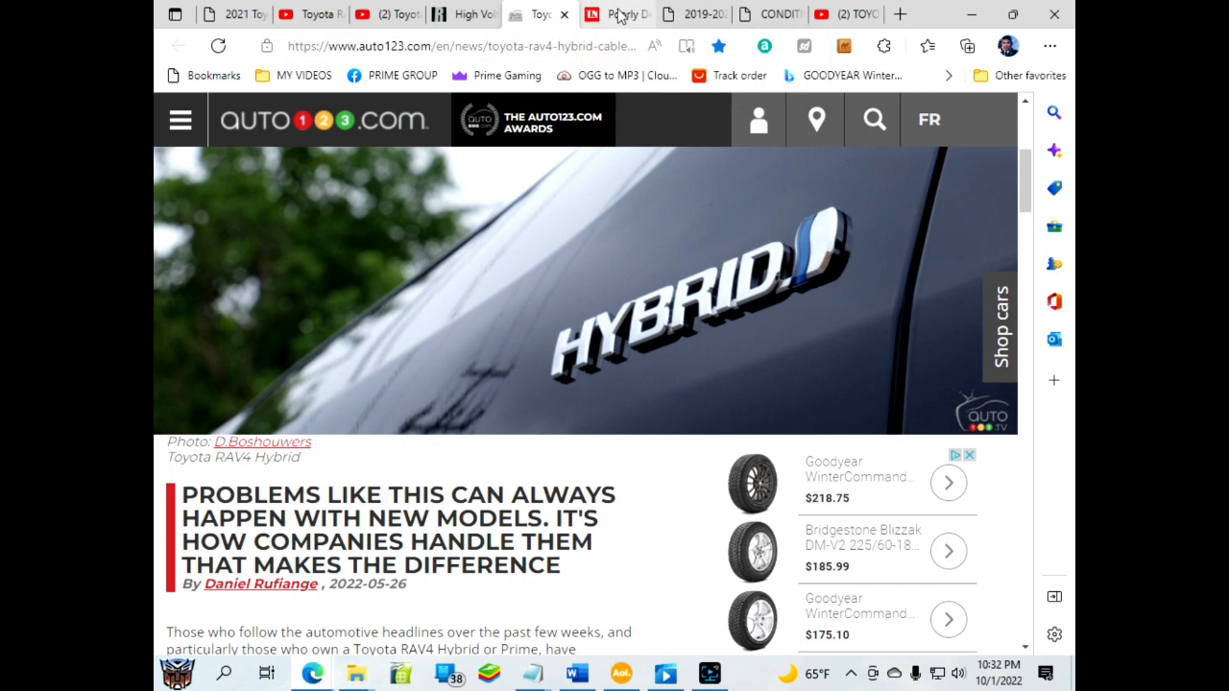
Read through the Torque News 'Poorly Designed Cable Costs Toyota RAV4 Owners' article's corrosion passages and return toward its headline.
click(624, 13)
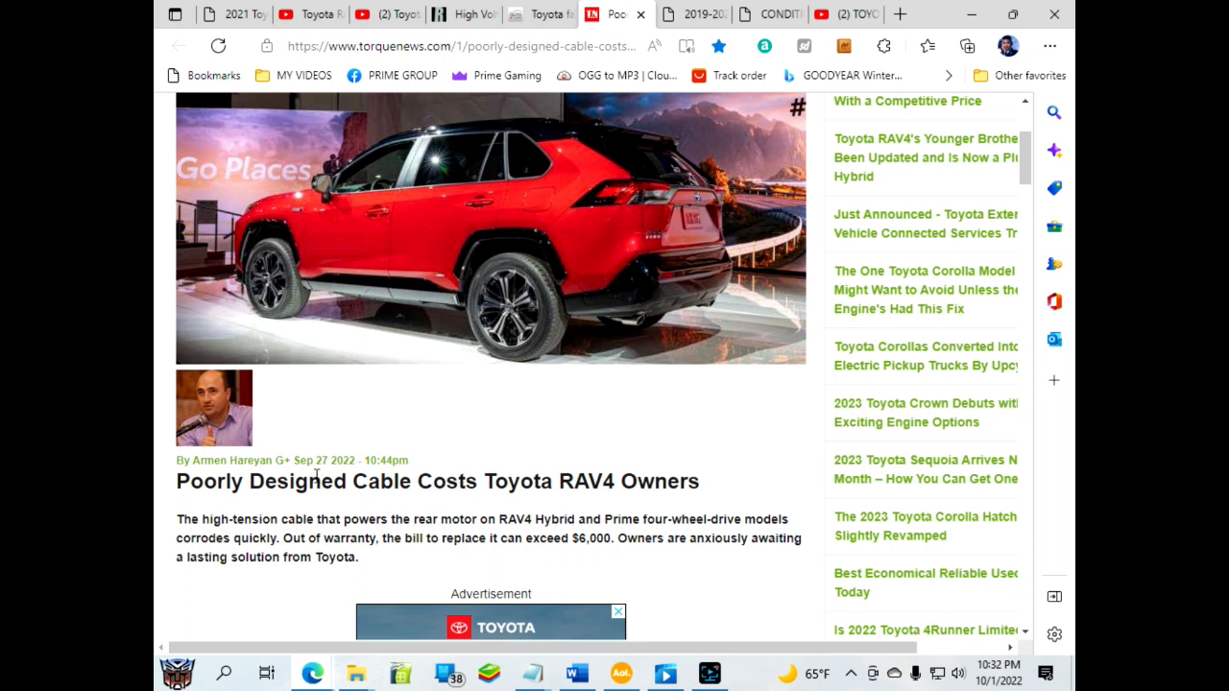
mouse_move(384, 501)
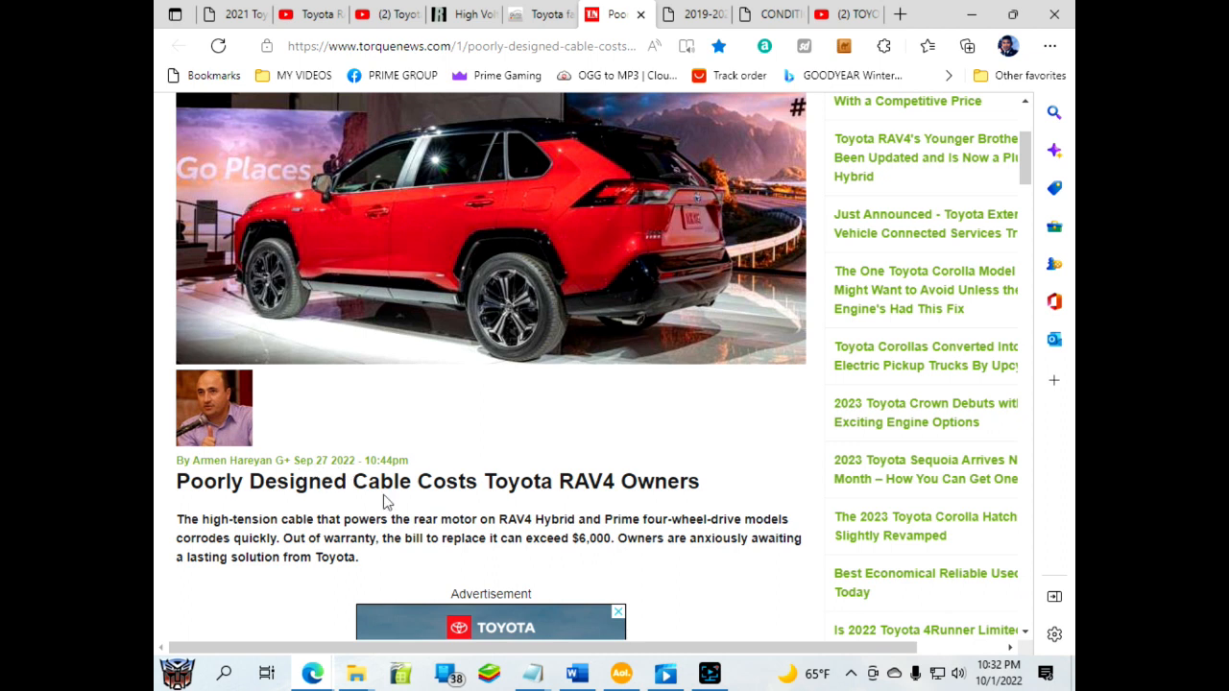
scroll(down, 3)
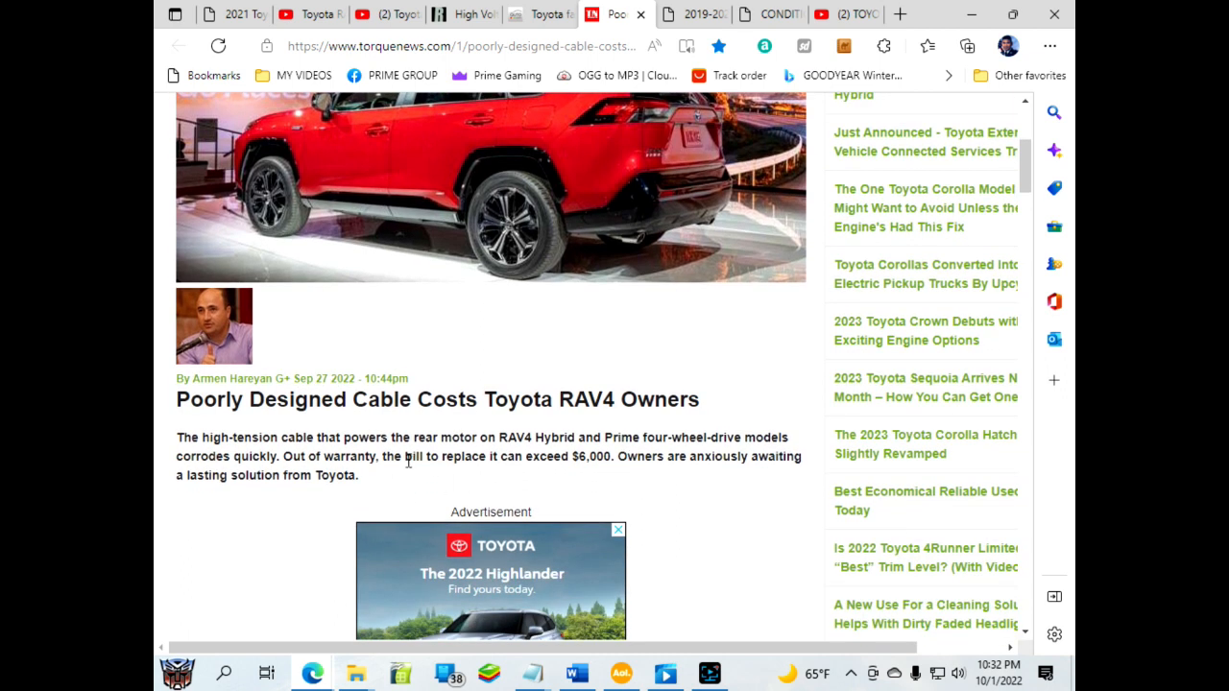
scroll(down, 3)
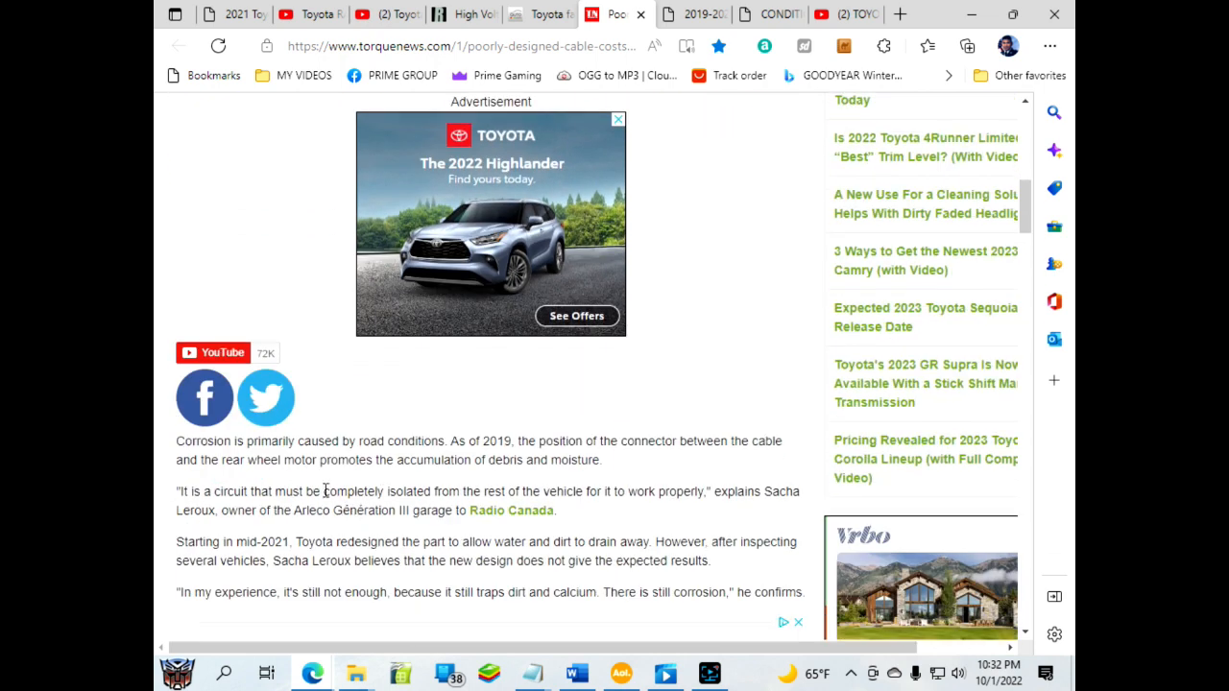
mouse_move(300, 536)
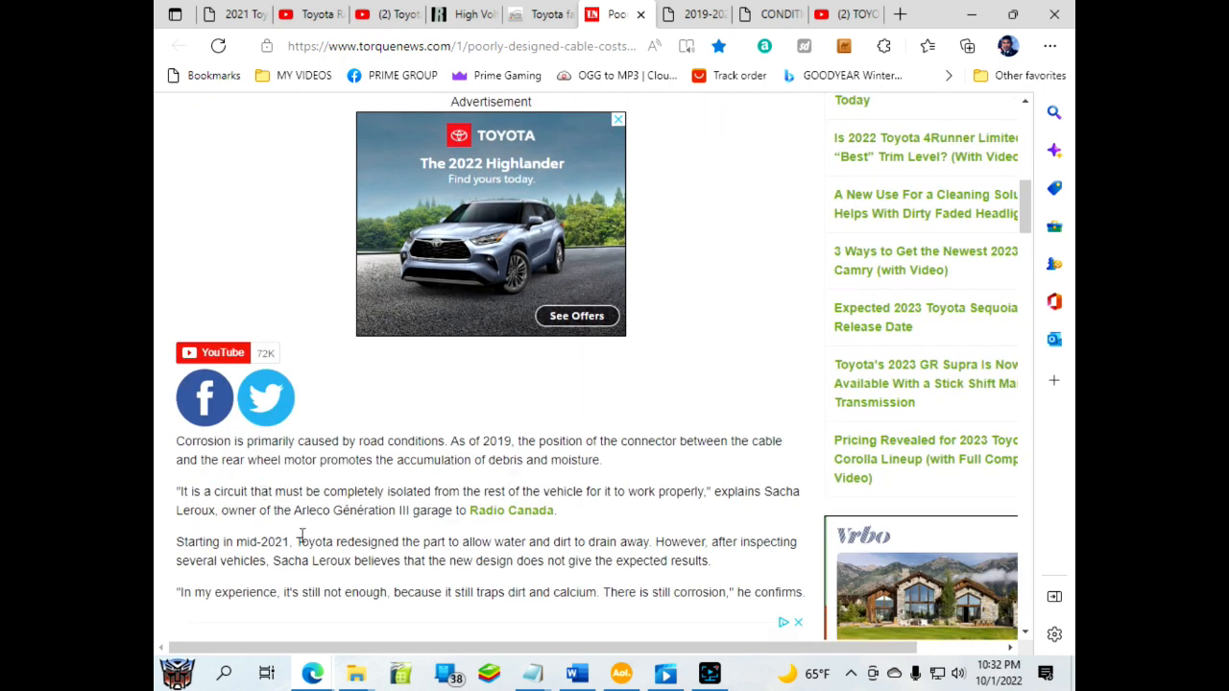
scroll(down, 3)
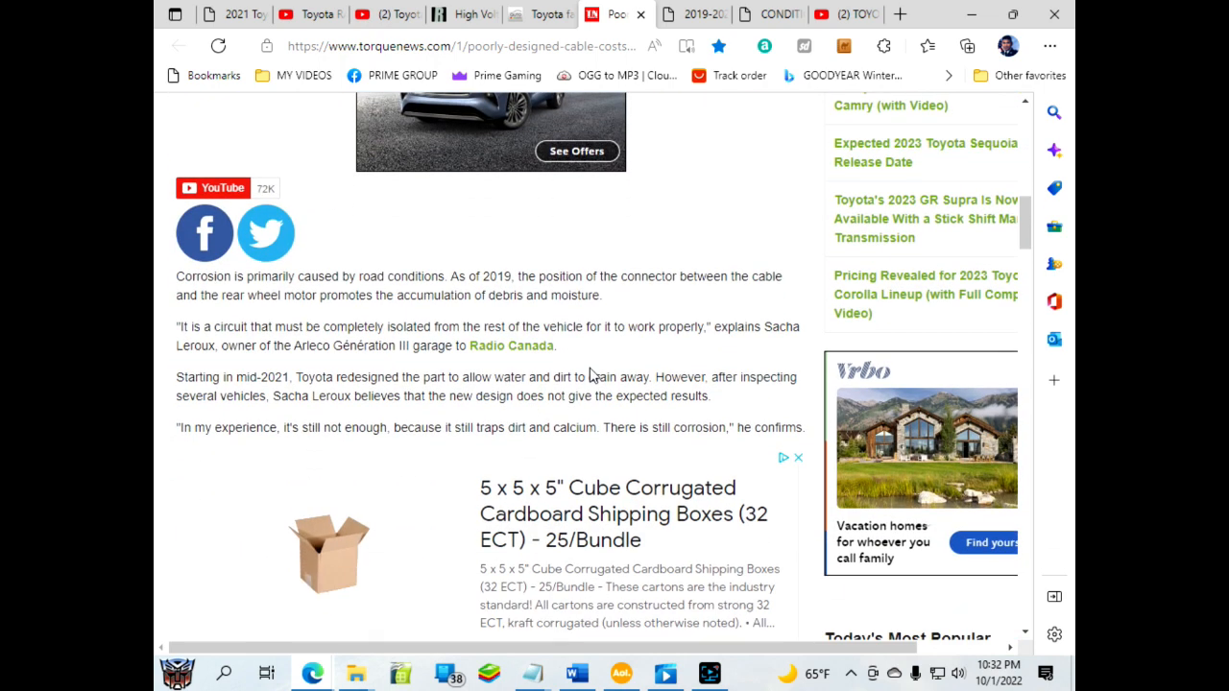
scroll(down, 3)
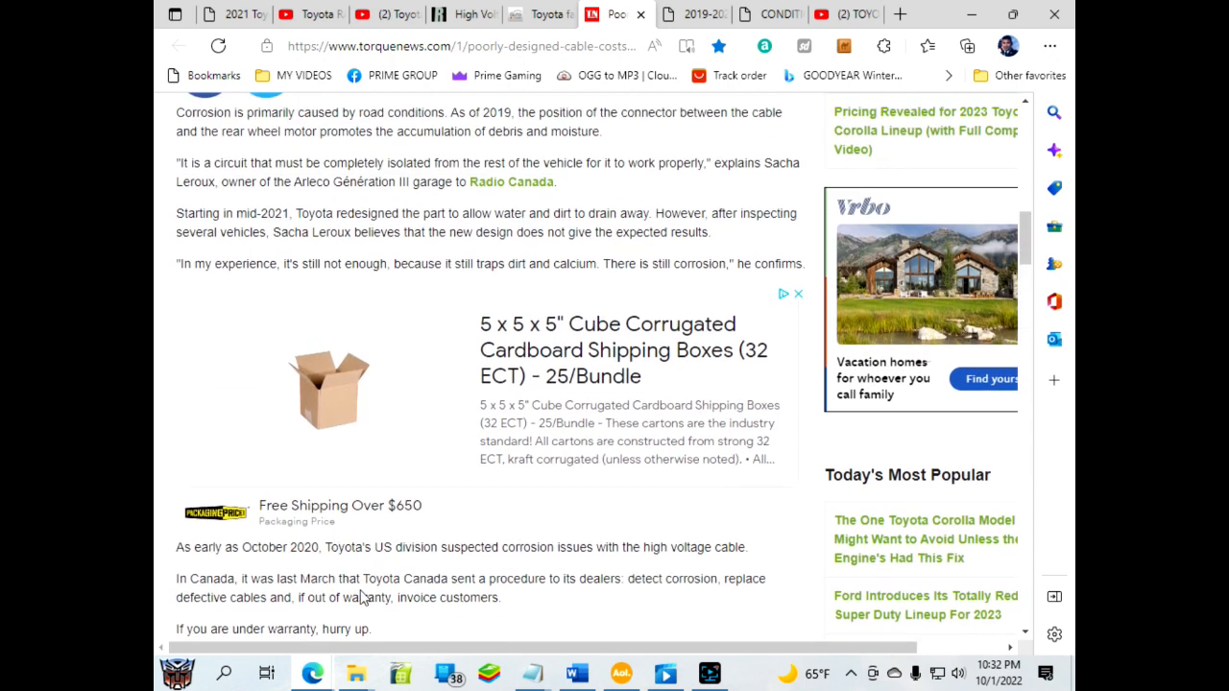
scroll(down, 3)
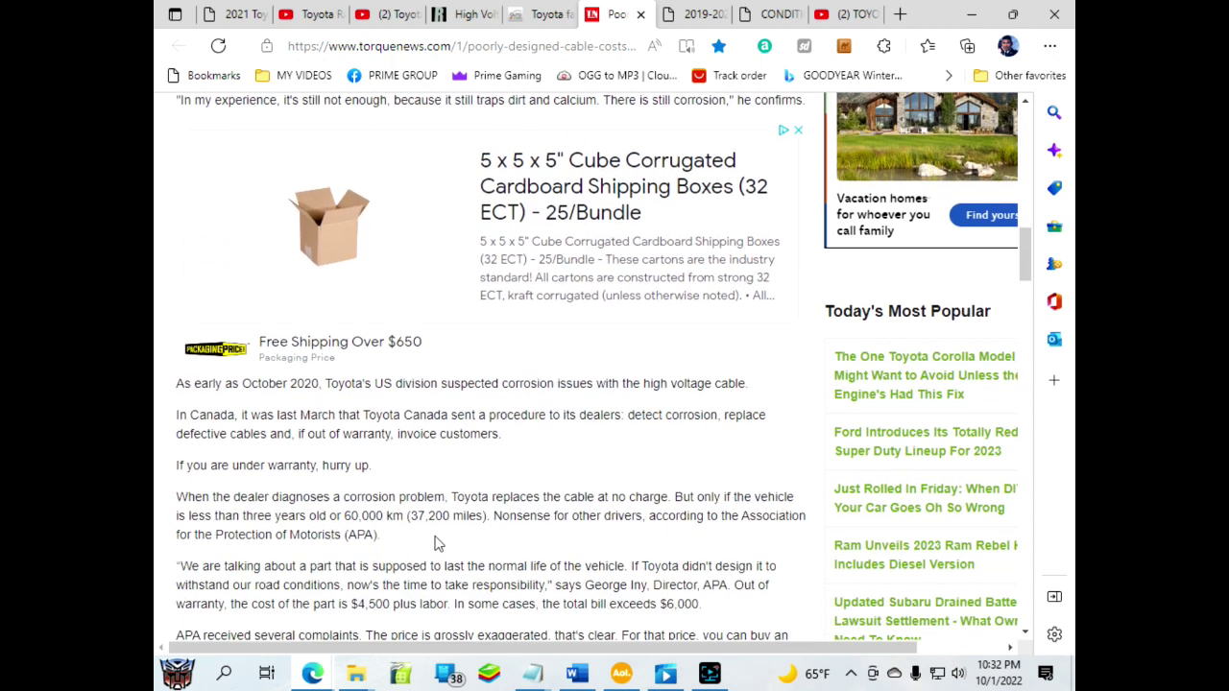
mouse_move(672, 580)
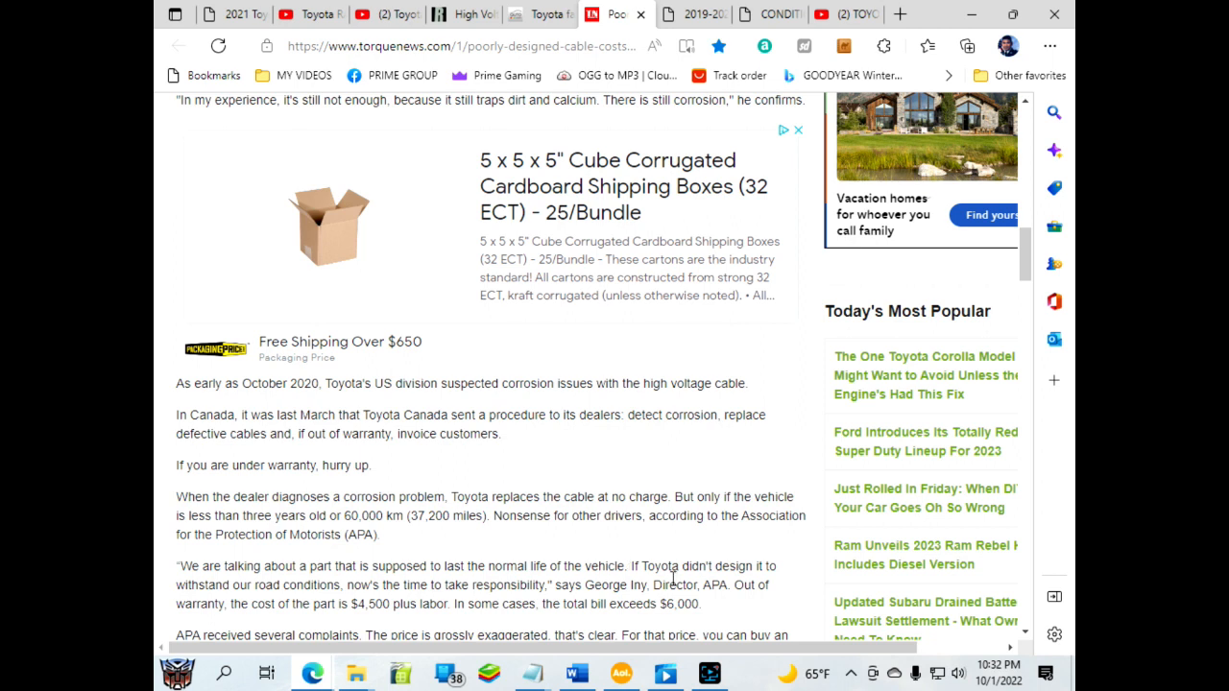
scroll(down, 3)
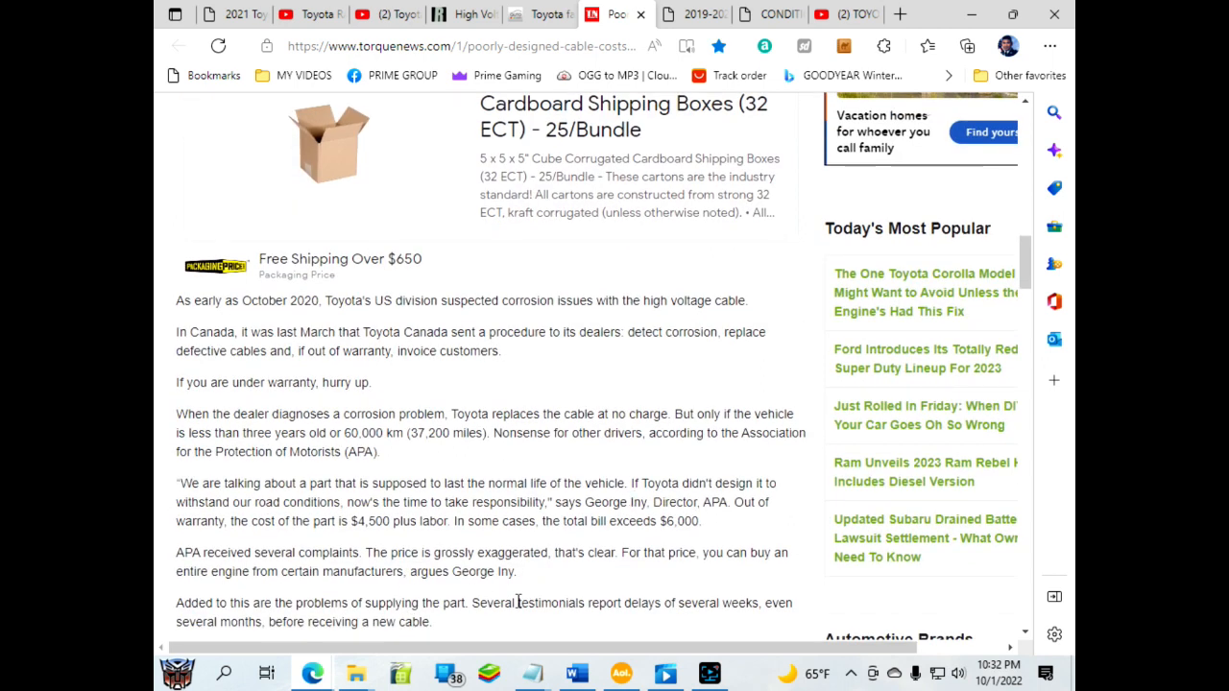
scroll(down, 3)
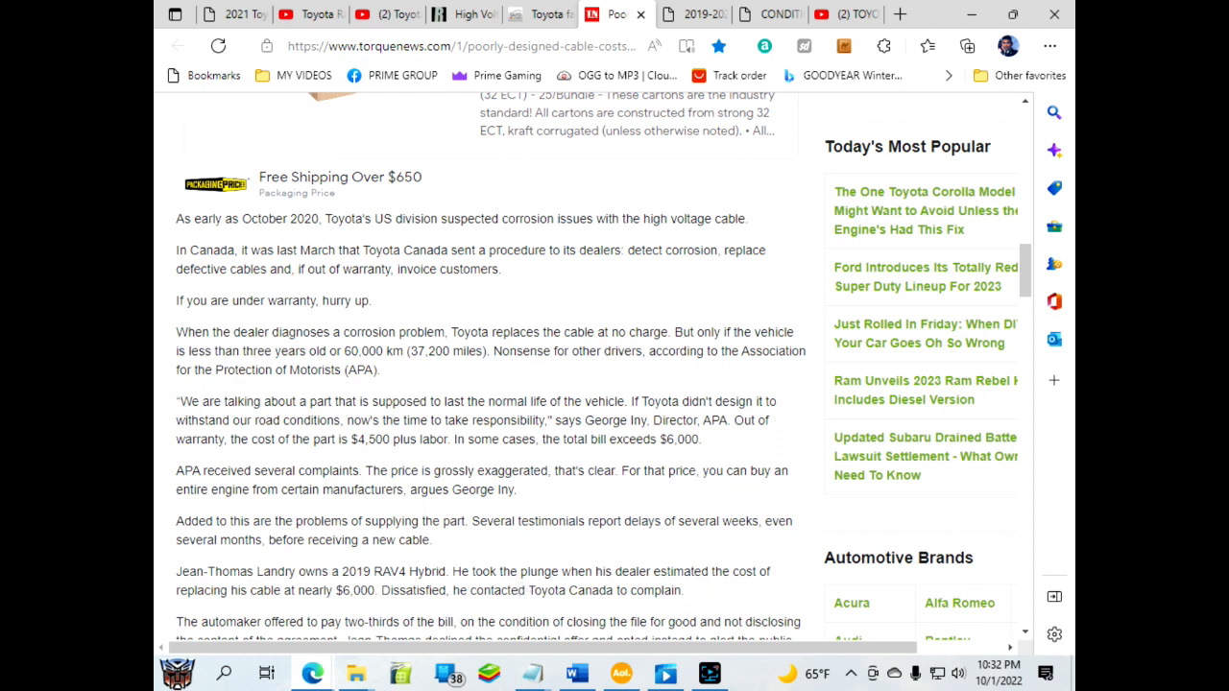
mouse_move(614, 476)
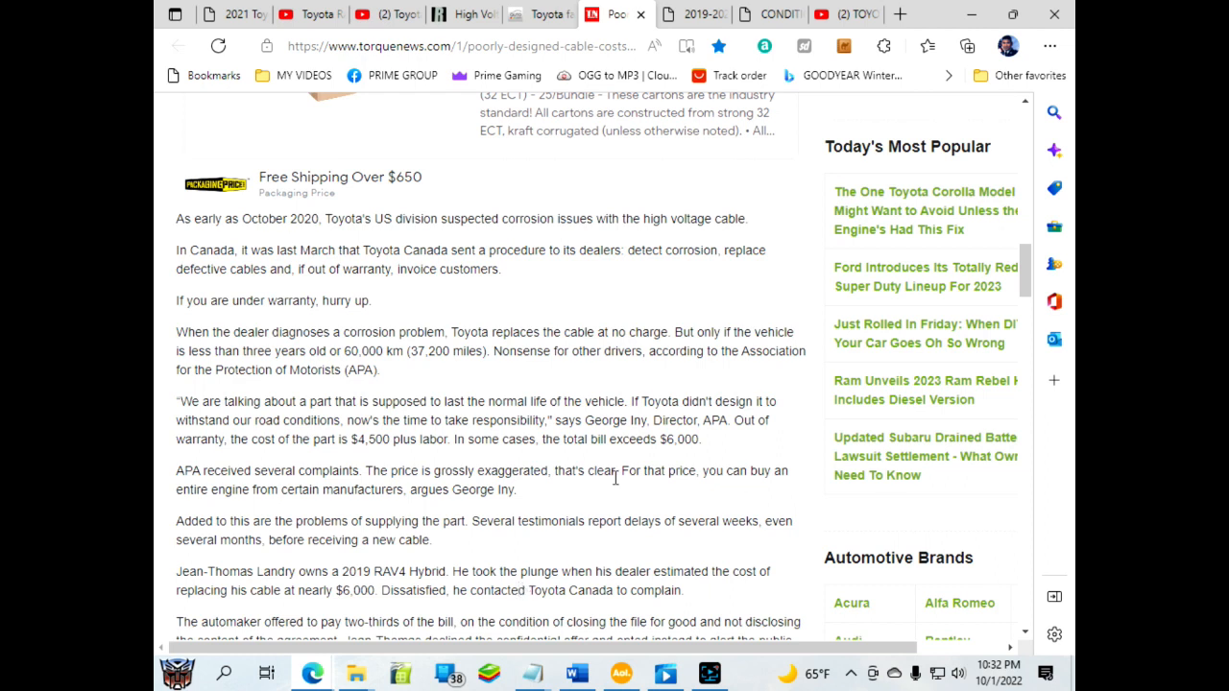
scroll(down, 3)
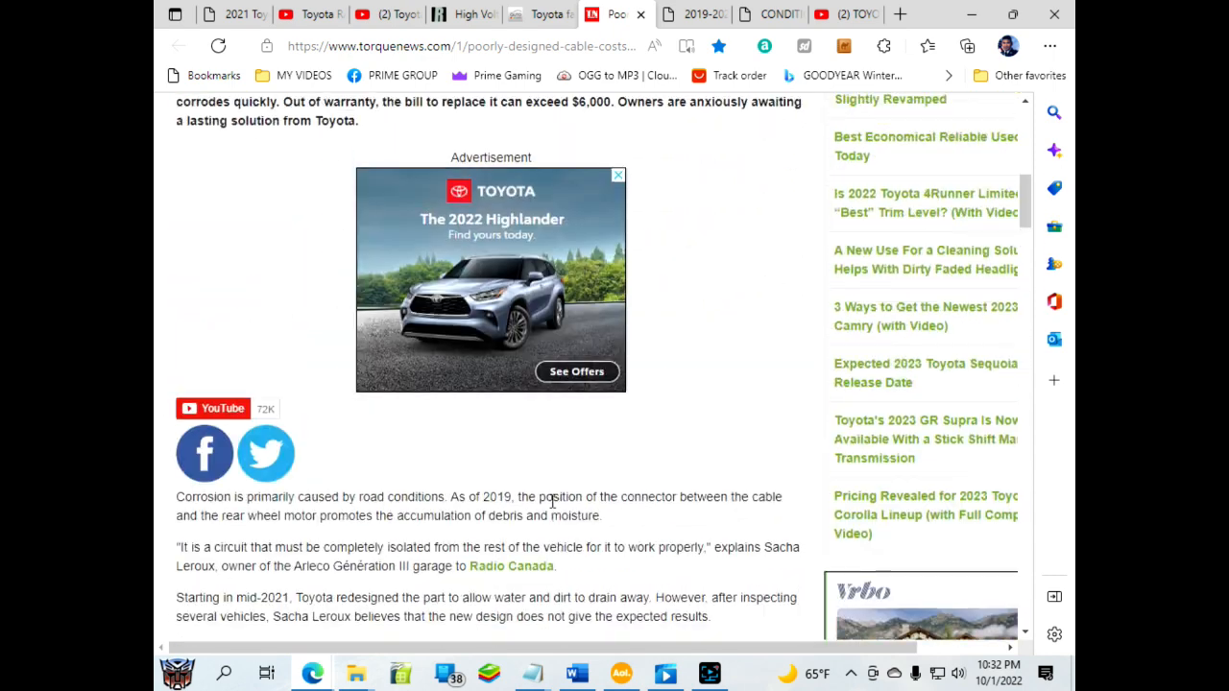
scroll(up, 3)
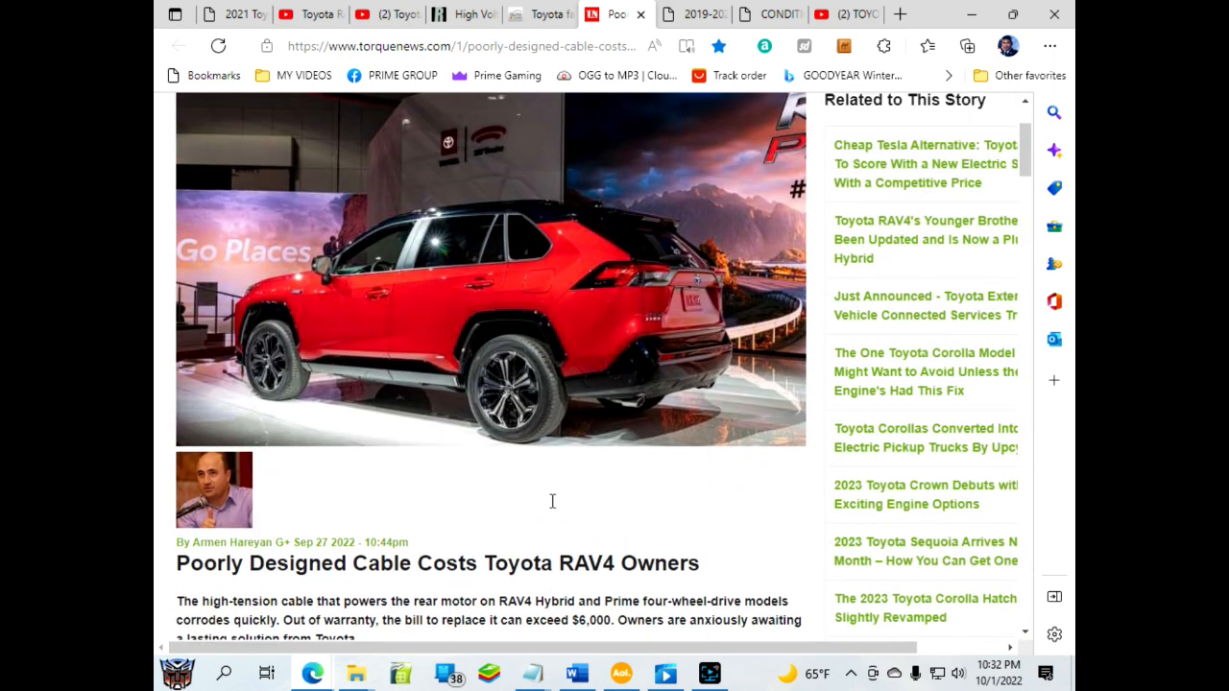
mouse_move(591, 563)
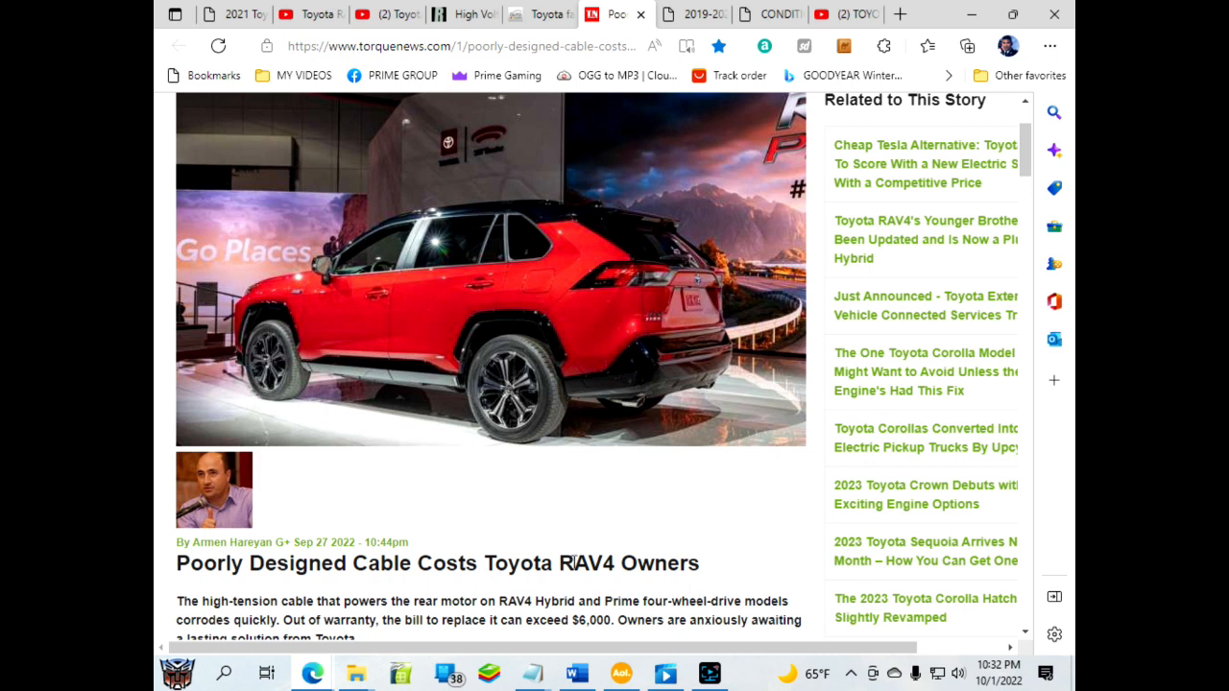
mouse_move(680, 499)
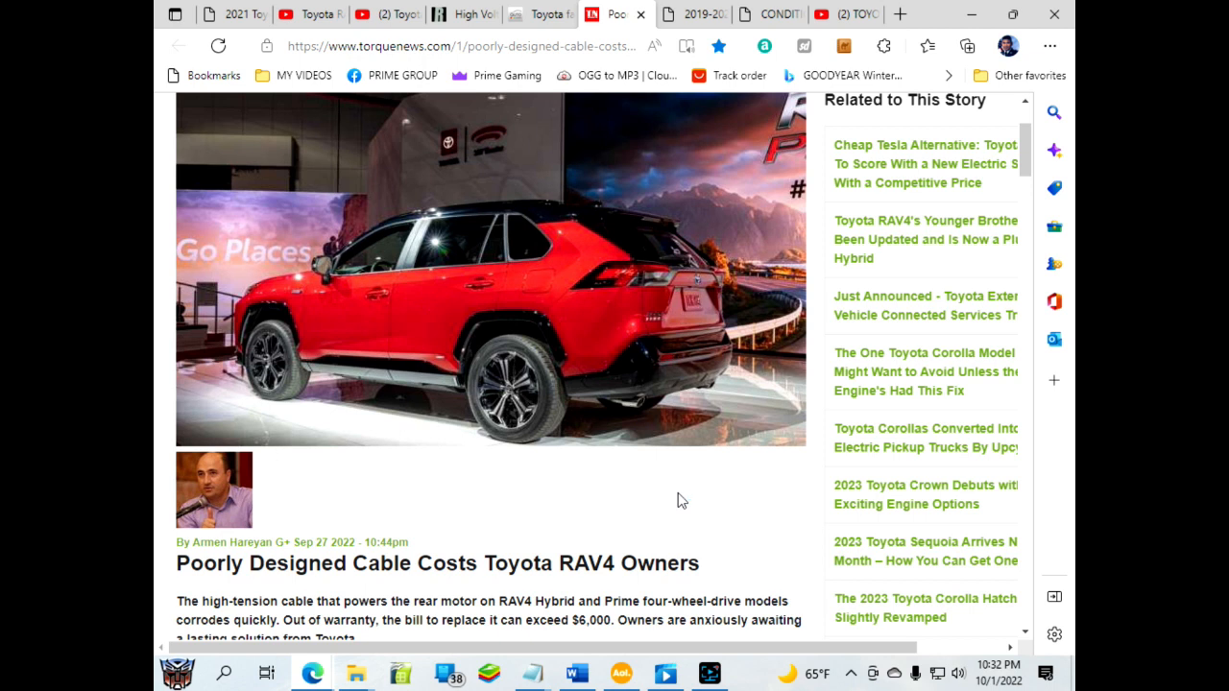
mouse_move(683, 545)
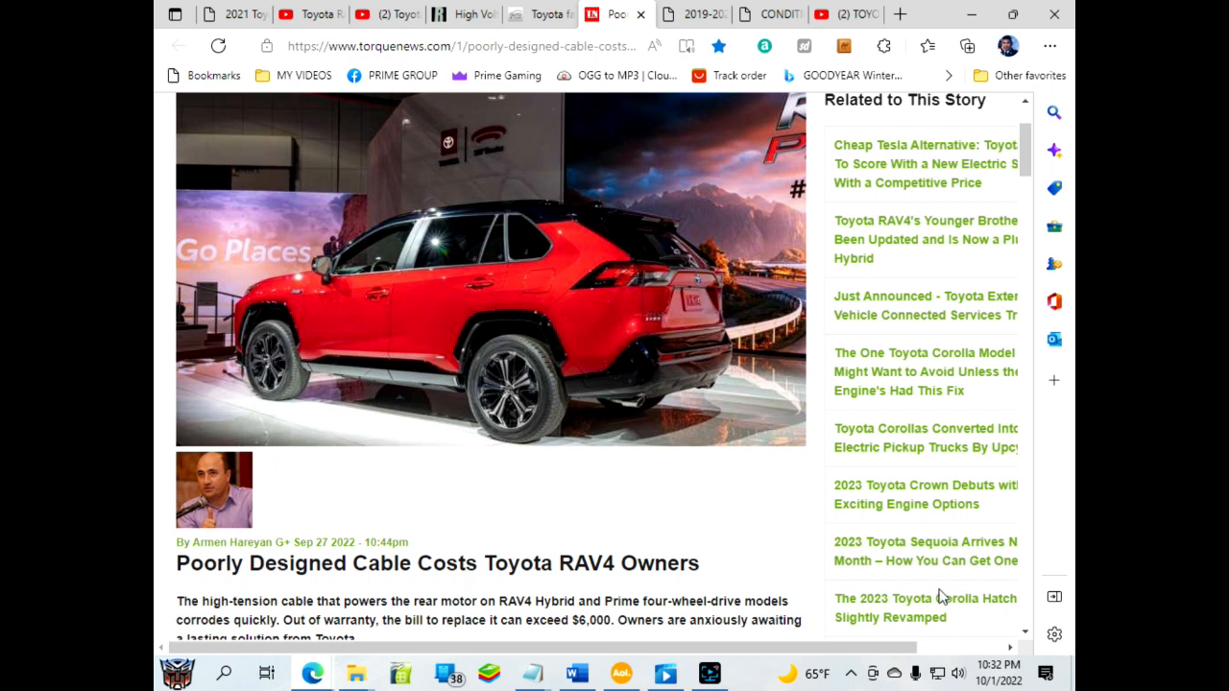
mouse_move(941, 595)
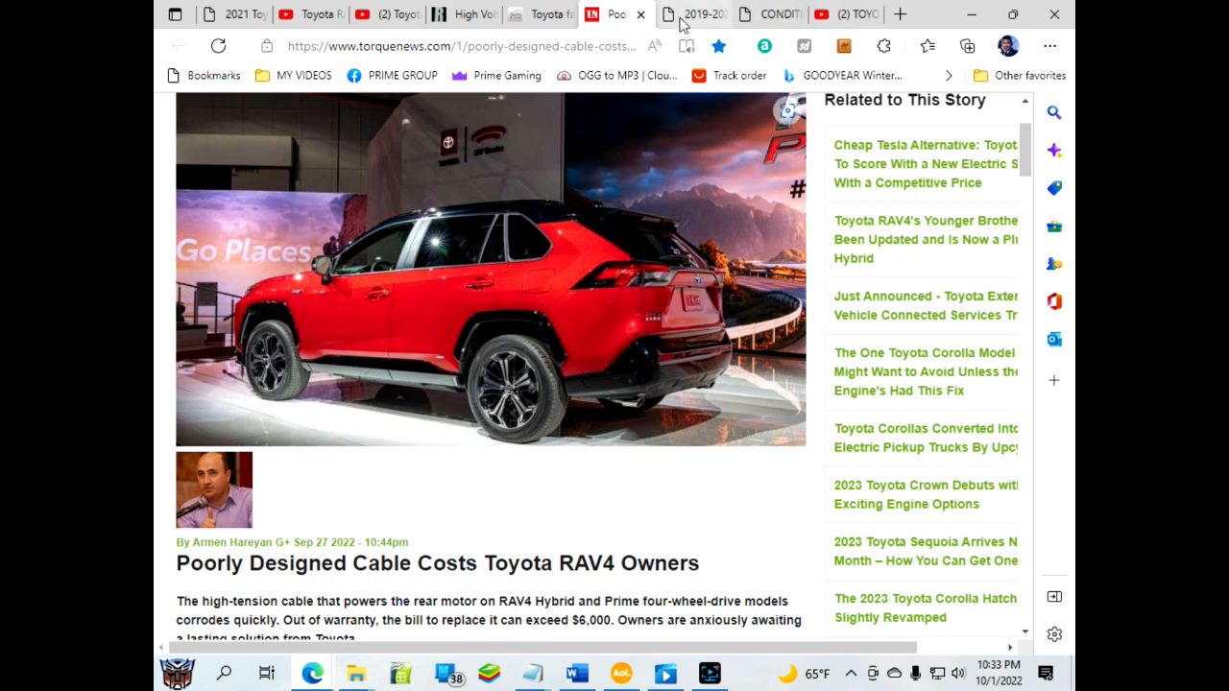
Switch from the article to the RAV4 forum thread tab before the connector cover video plays.
click(702, 14)
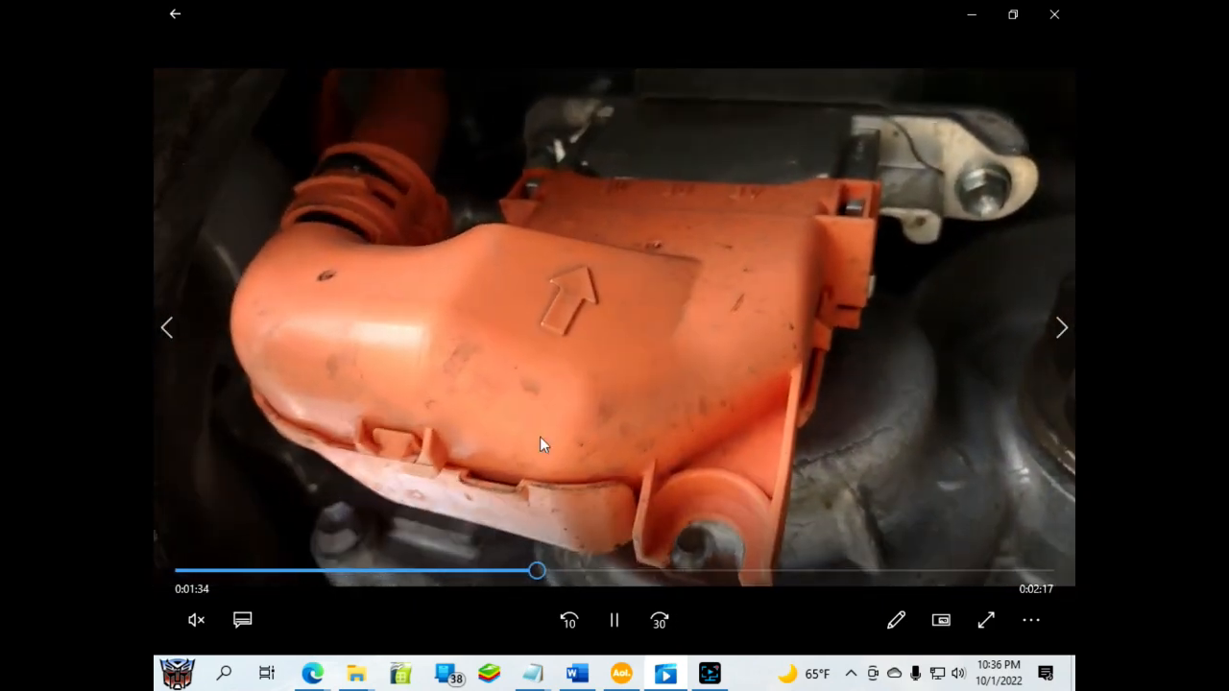
Pause the connector cover clip at 1:45 on the 'Actual Cablegate' caption.
click(615, 618)
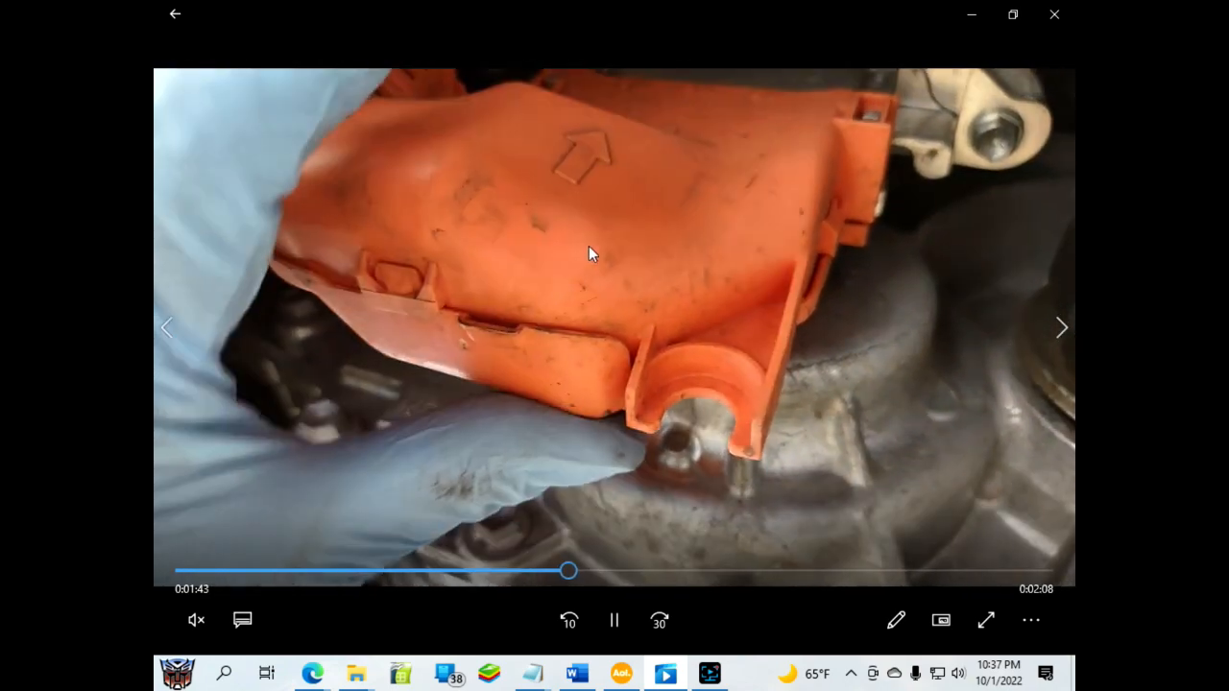
click(614, 618)
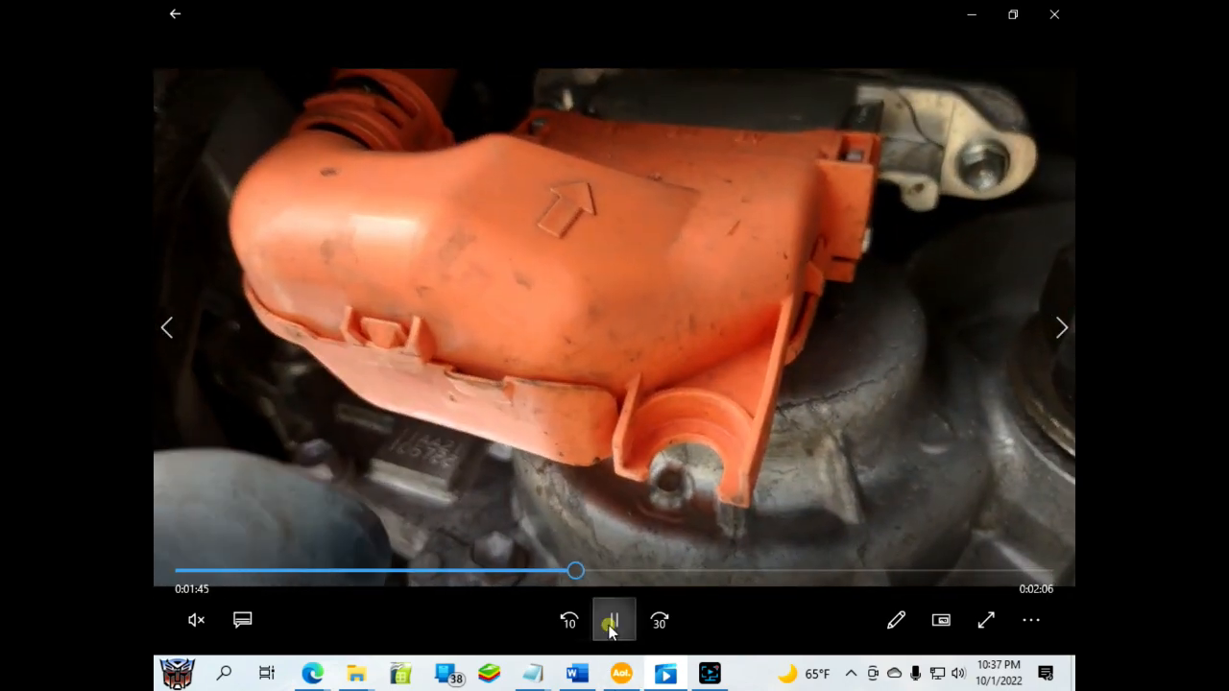
click(615, 620)
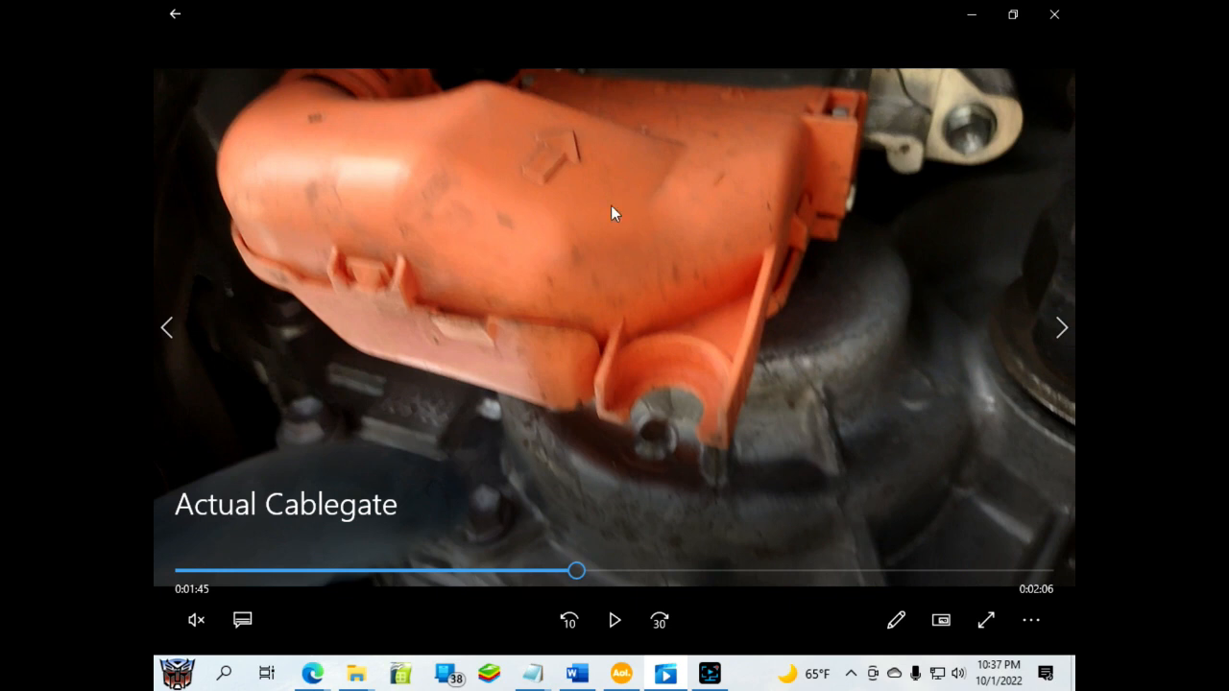
mouse_move(638, 234)
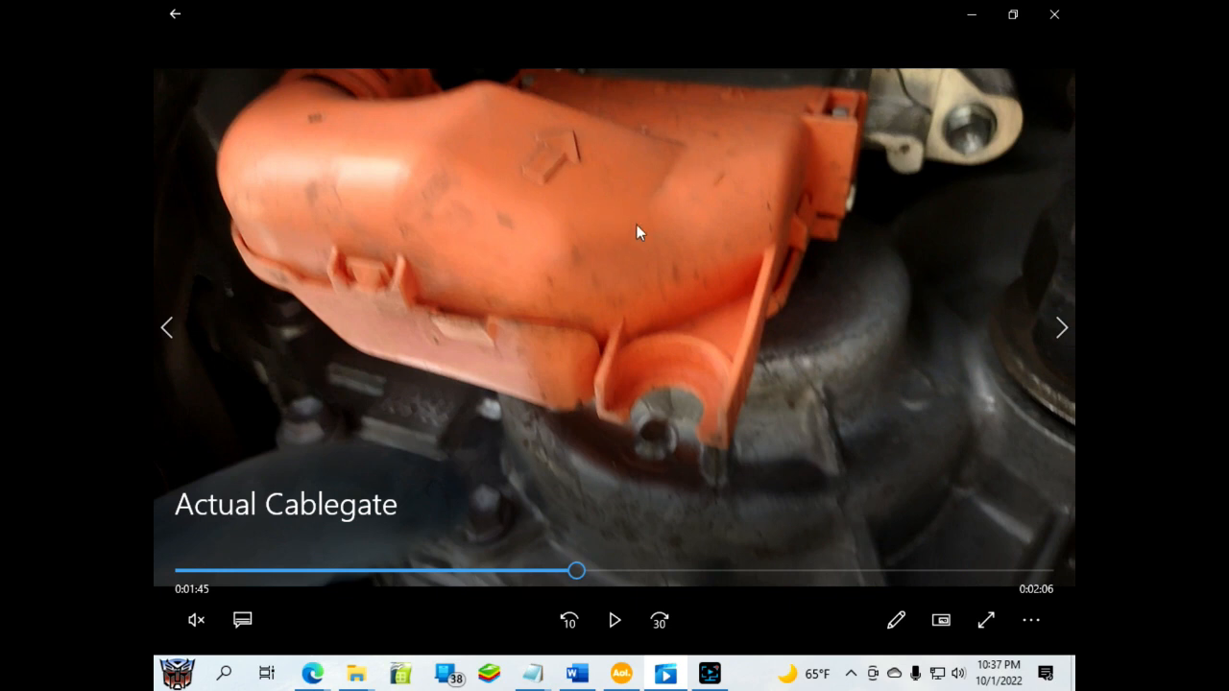
mouse_move(548, 292)
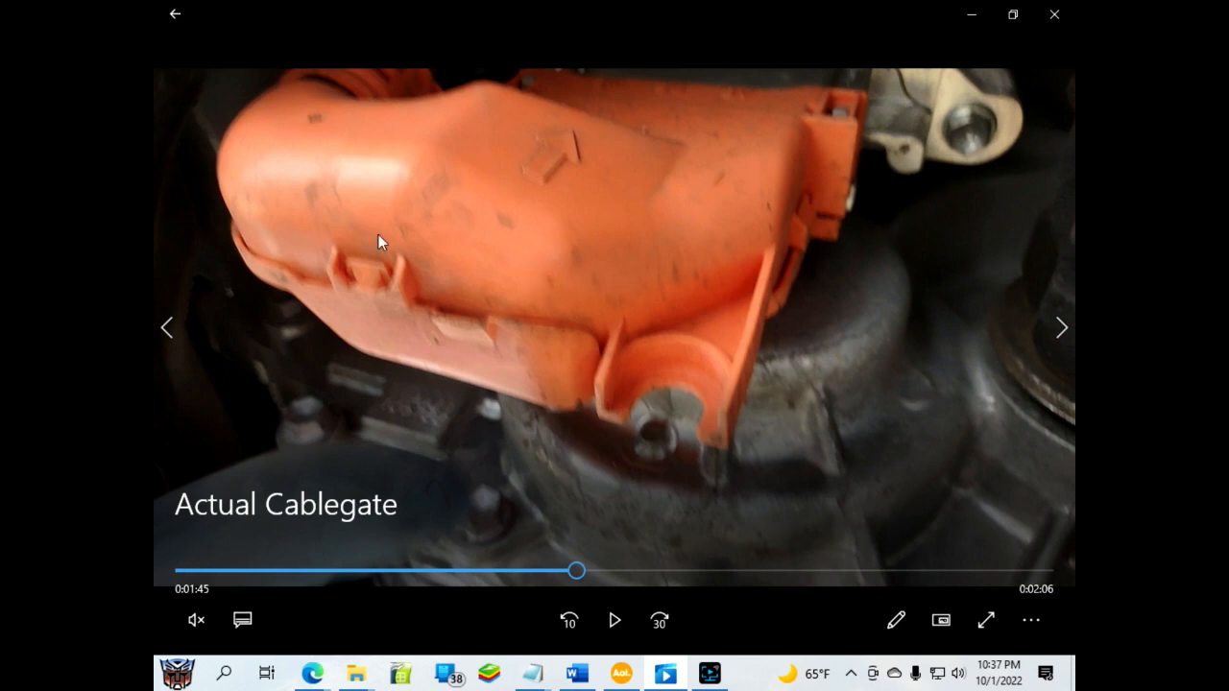
mouse_move(683, 441)
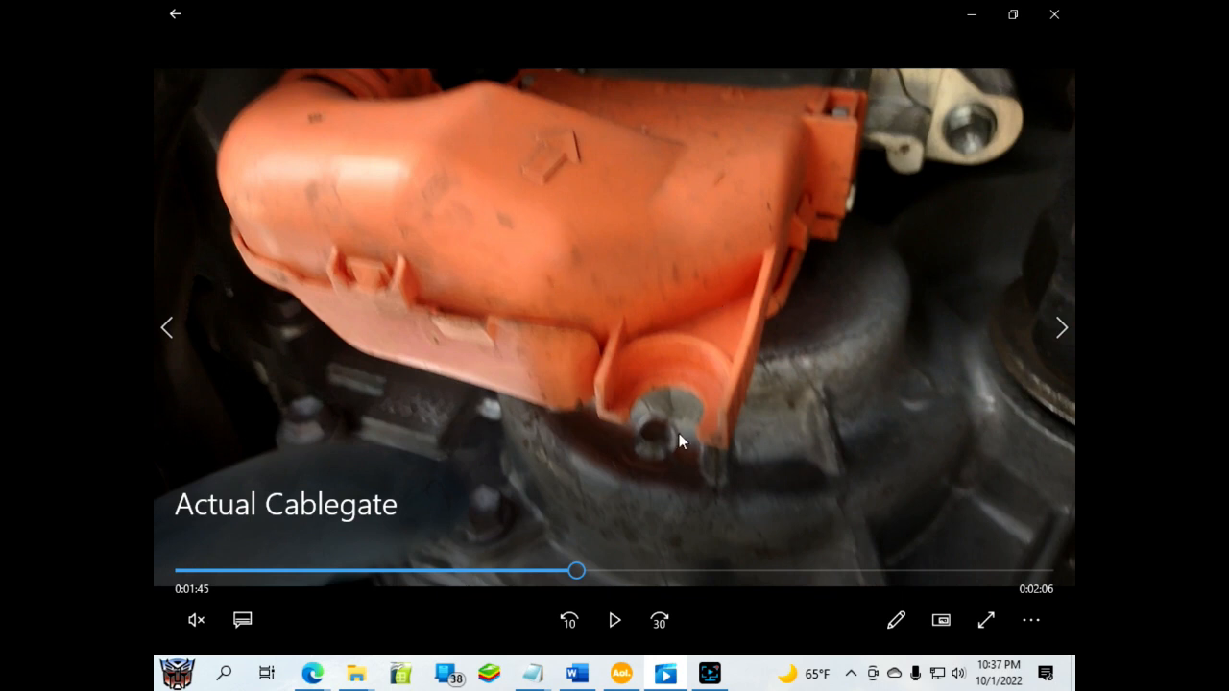
mouse_move(430, 353)
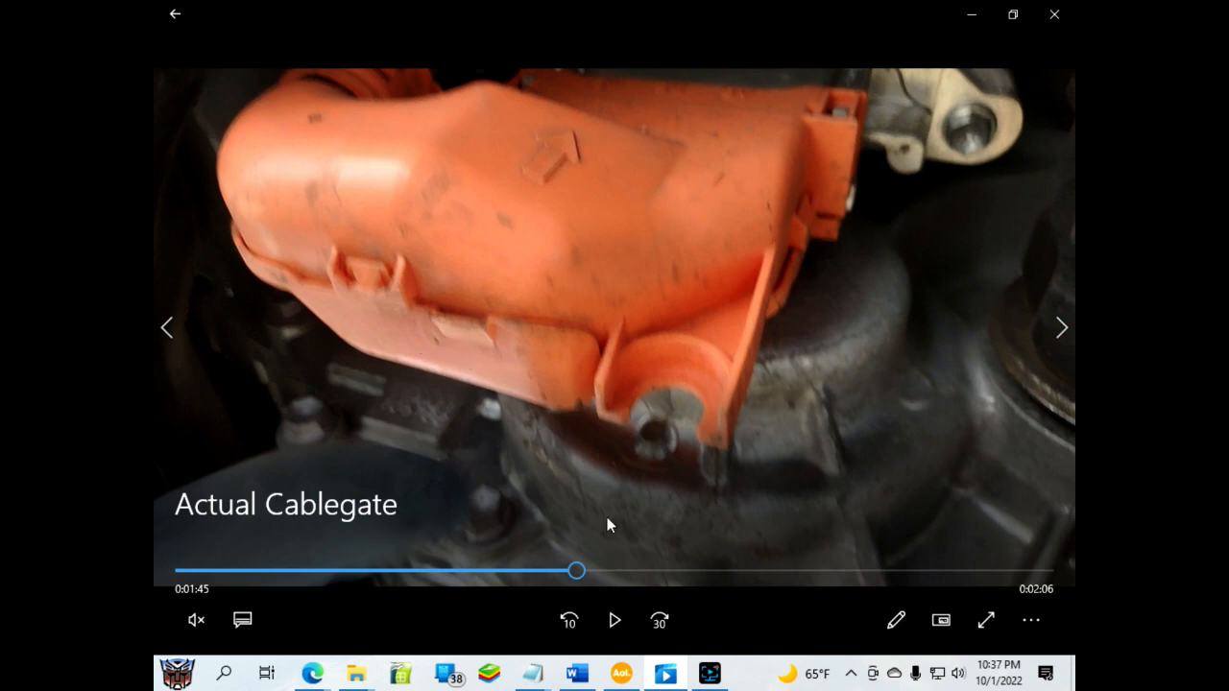
mouse_move(979, 582)
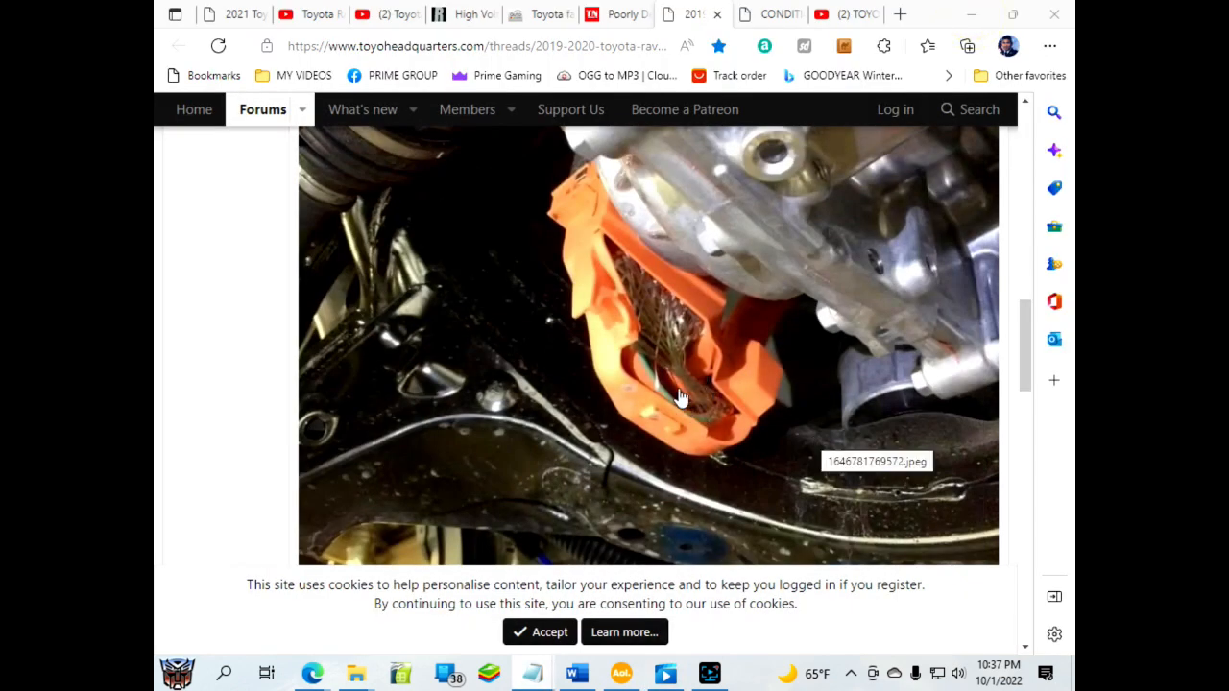
mouse_move(652, 426)
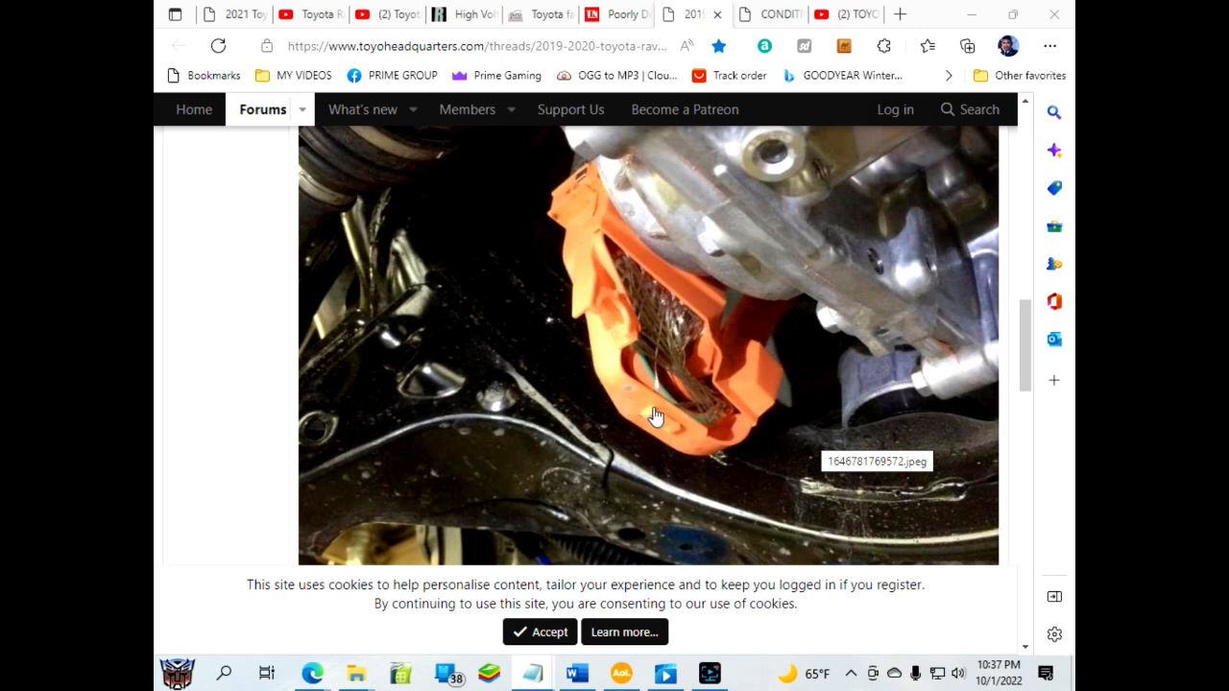
mouse_move(679, 384)
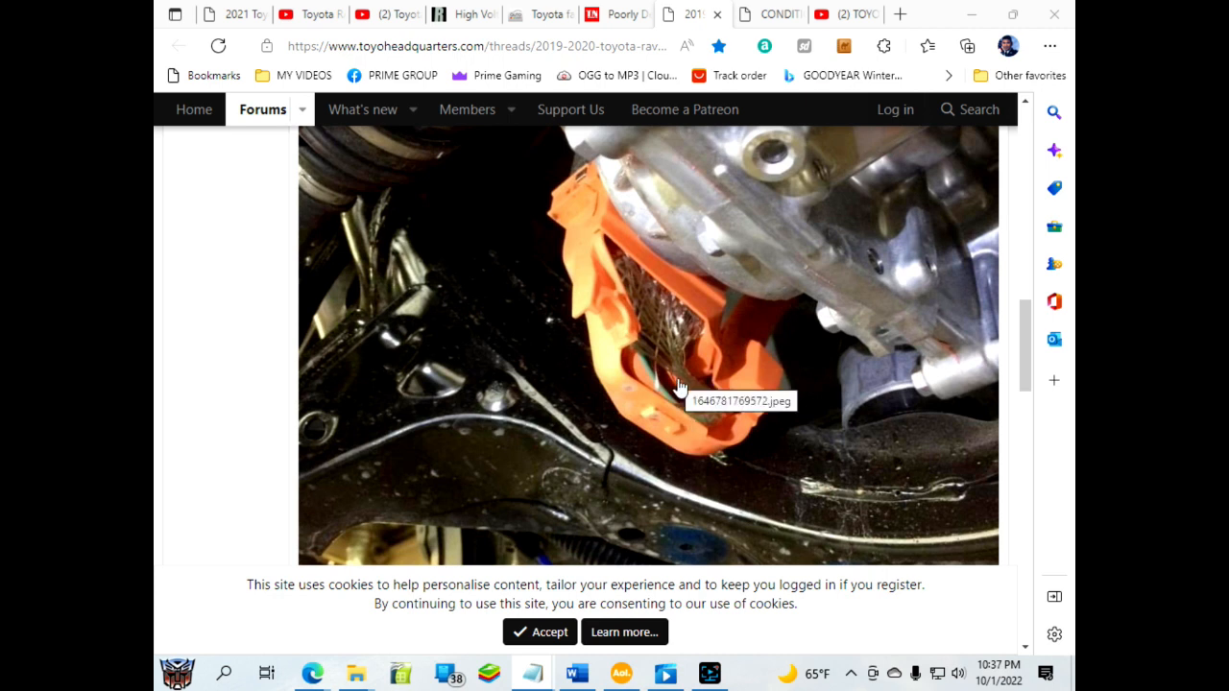
mouse_move(831, 15)
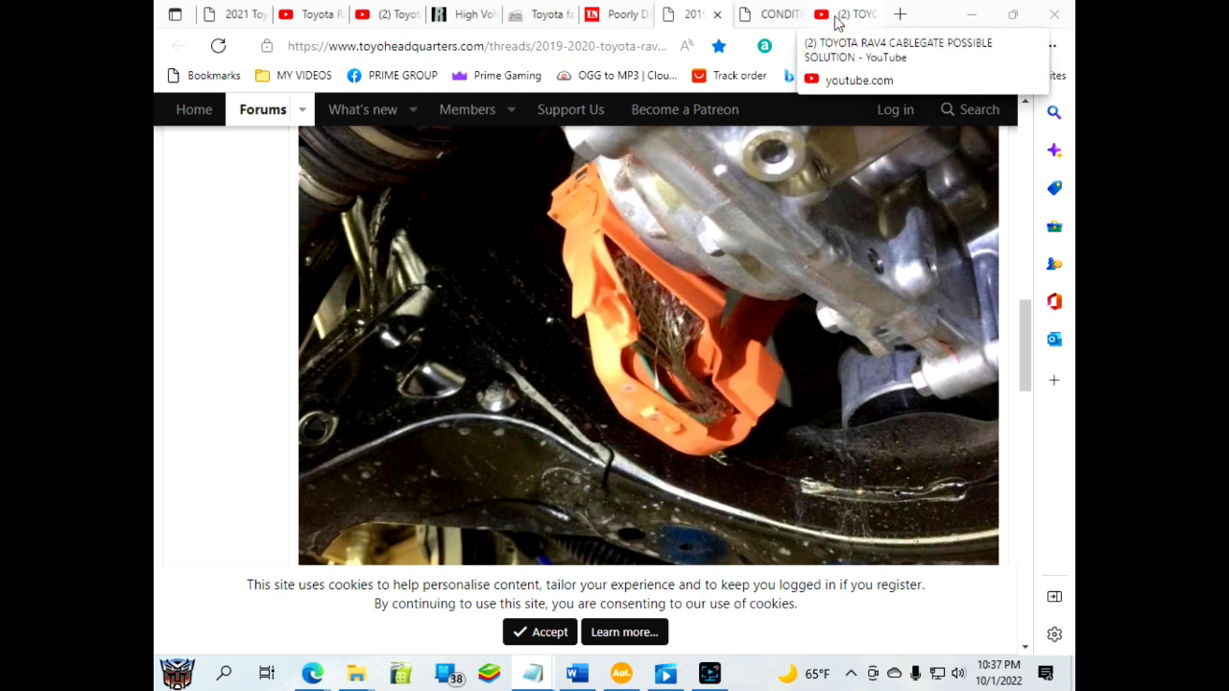
Resume the 'Toyota RAV4 Cablegate Possible Solution' YouTube video through its Sealed U adapter diagram around 0:31.
click(837, 13)
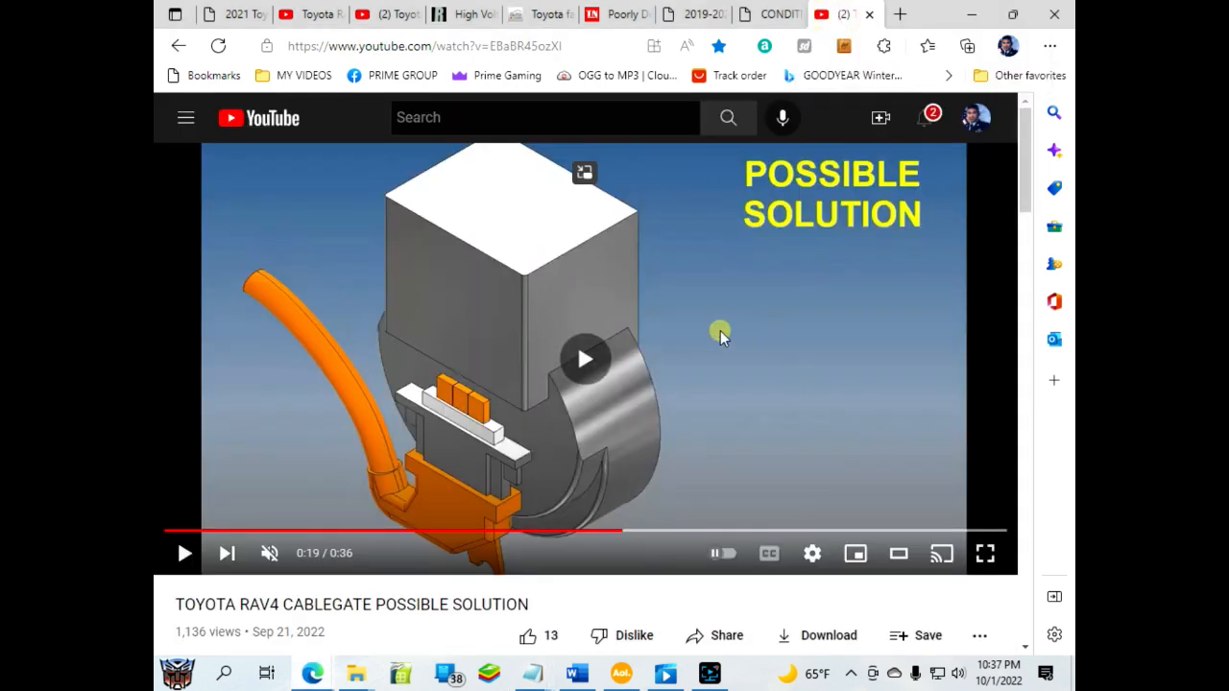
scroll(down, 3)
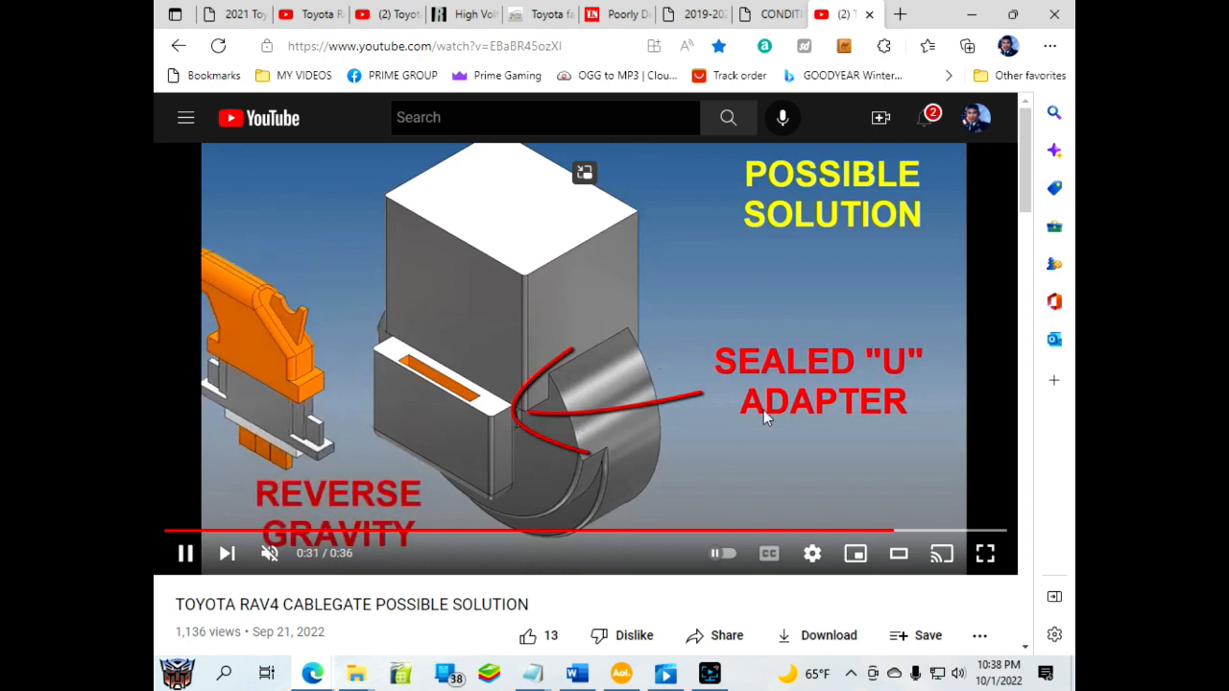
mouse_move(721, 388)
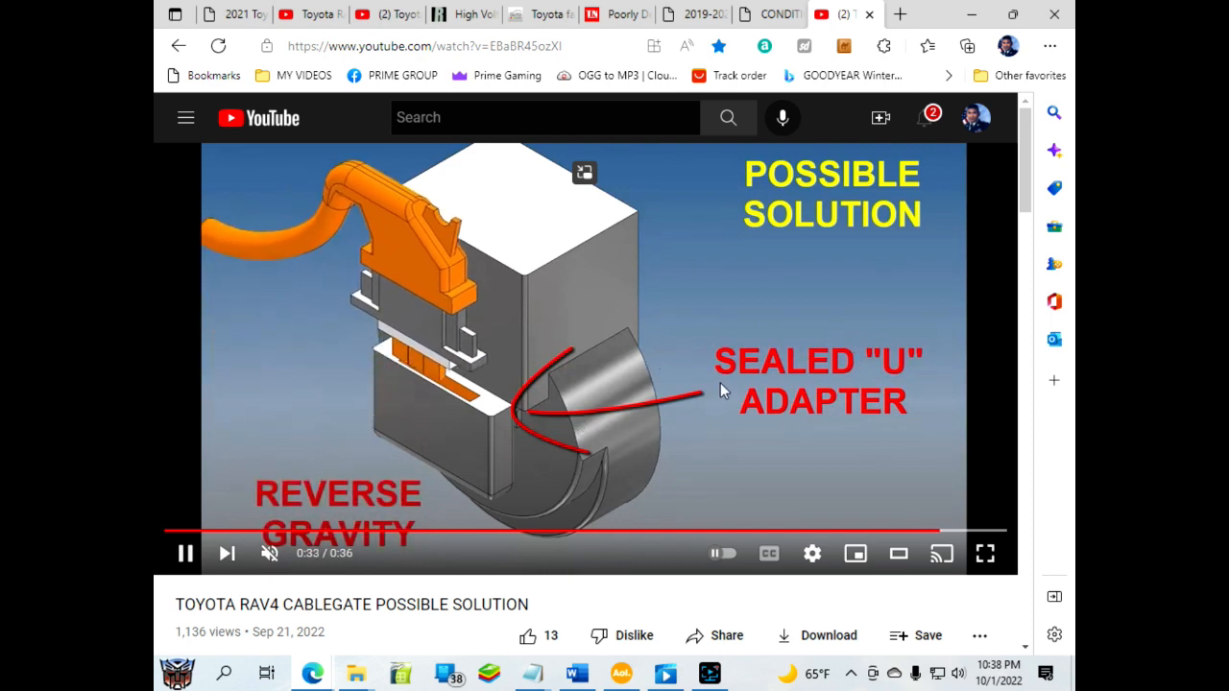
mouse_move(806, 430)
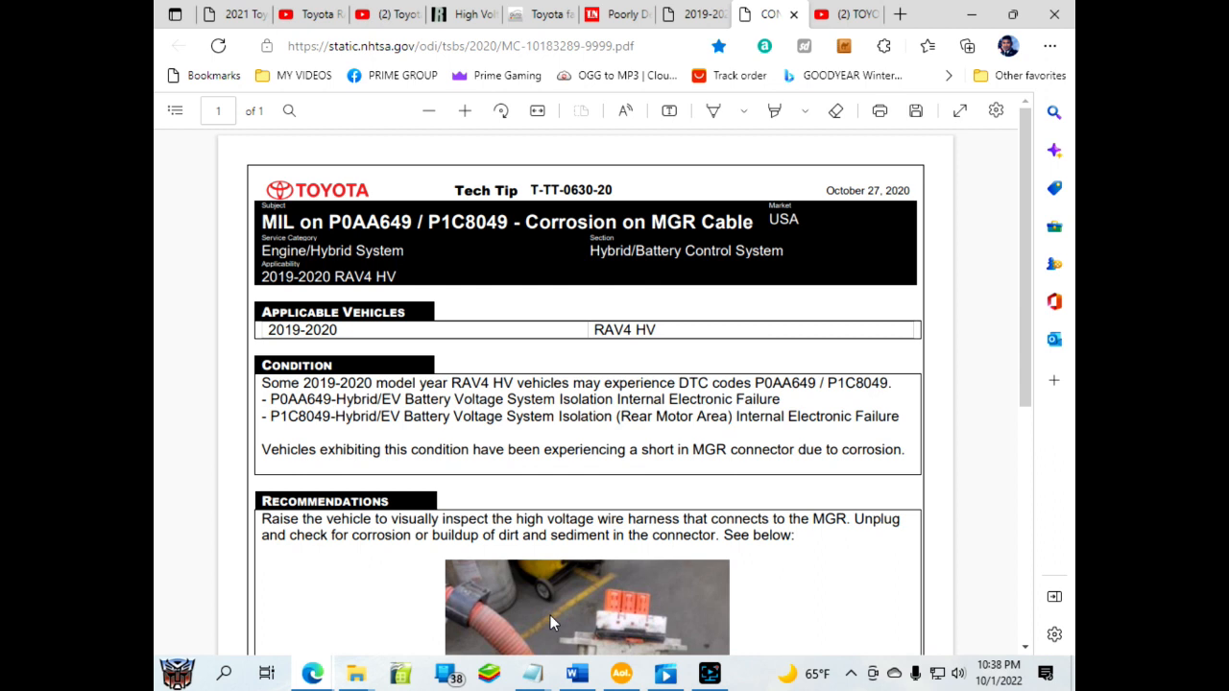
mouse_move(553, 84)
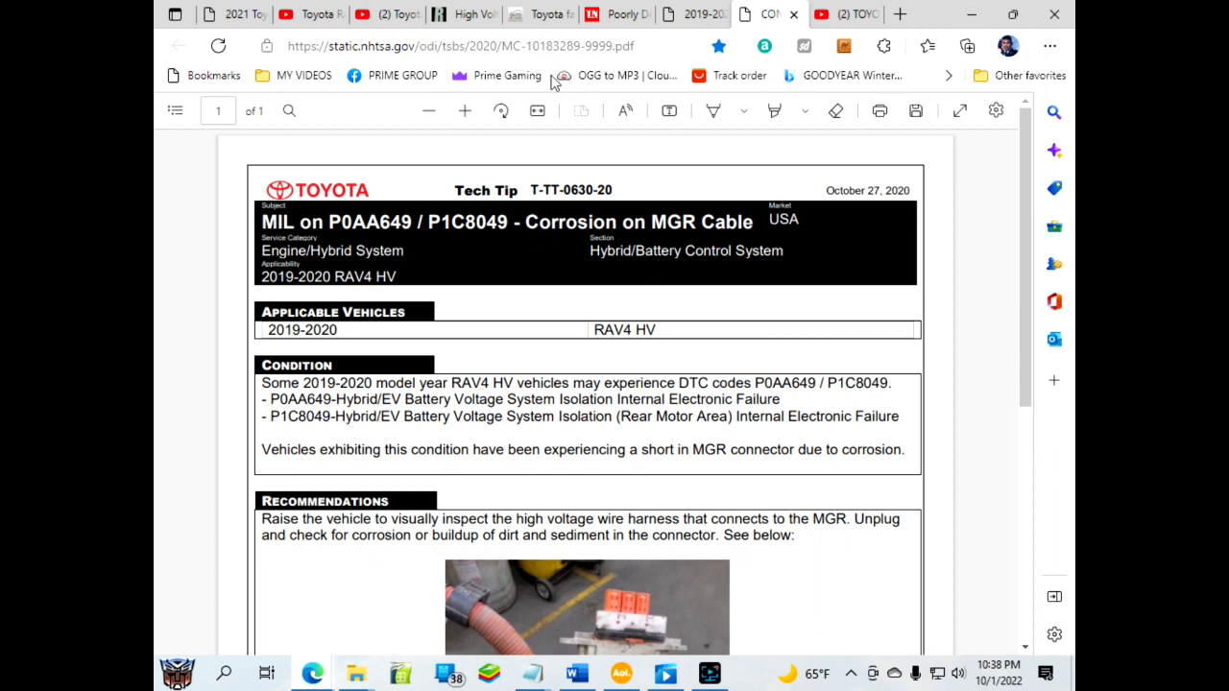
Return from the NHTSA tech tip PDF to the Toyota Headquarters post citing Tech Tip T-TT-0630-20.
click(714, 15)
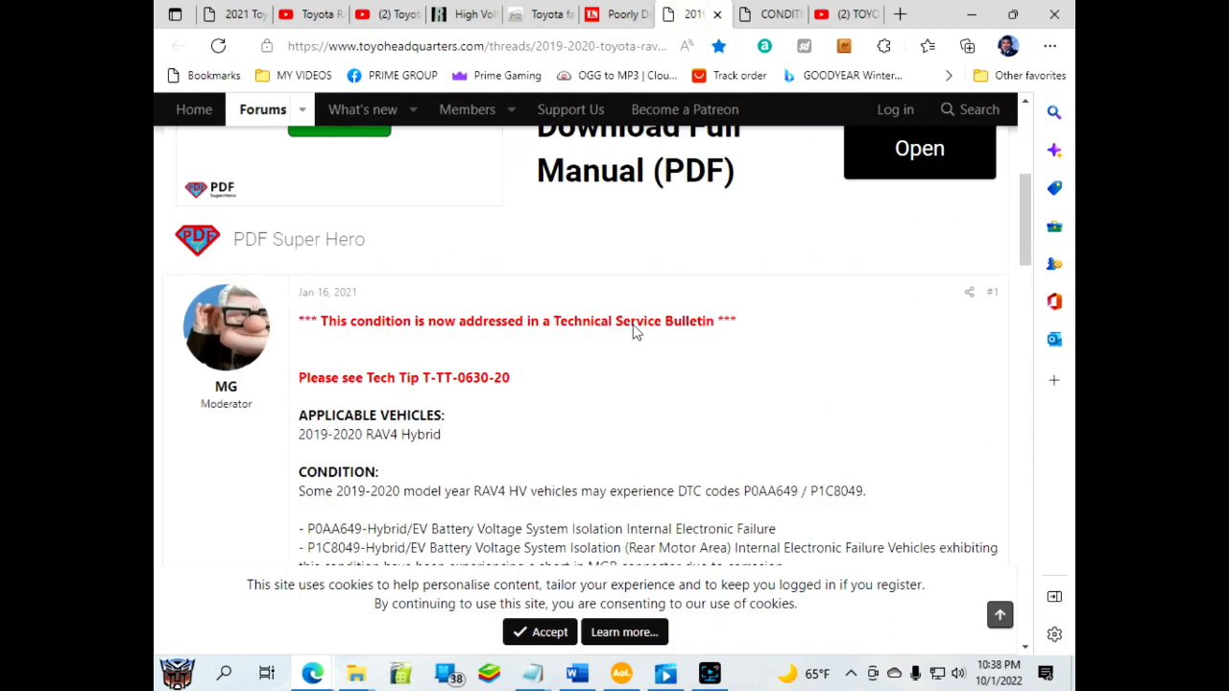